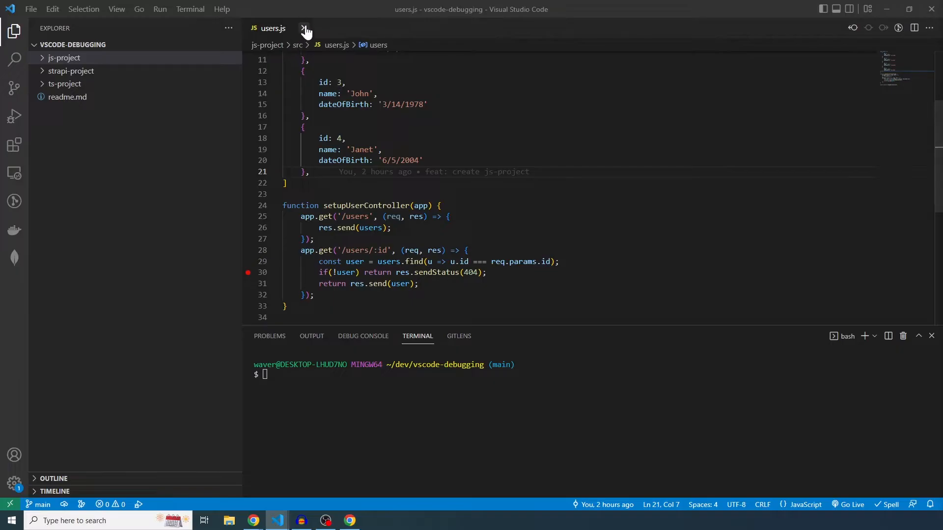
Close users.js, expand js-project and cd into js-project in the terminal
left_click(305, 29)
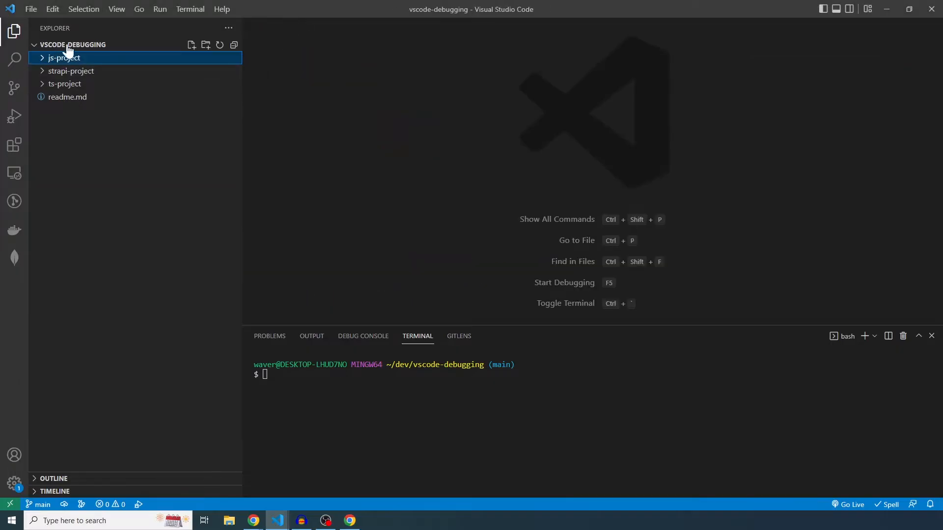
mouse_move(86, 47)
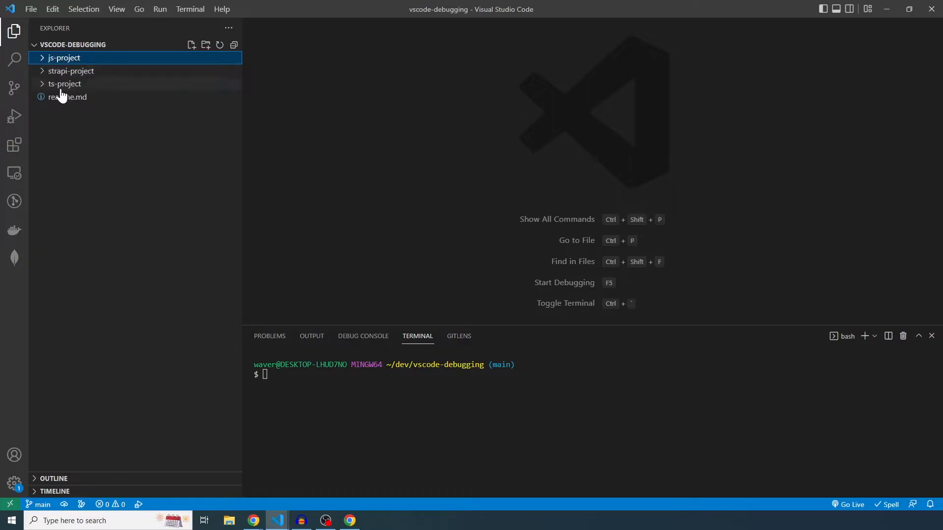
mouse_move(65, 83)
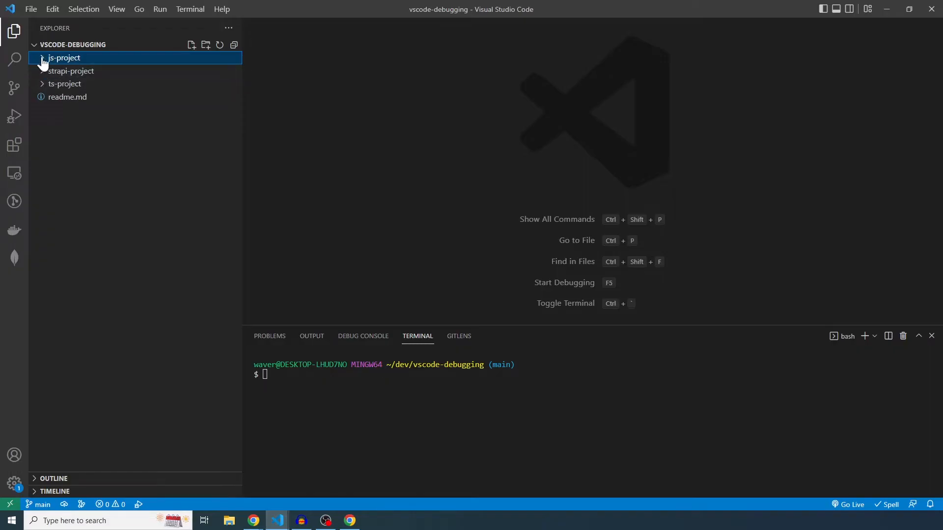
left_click(64, 58)
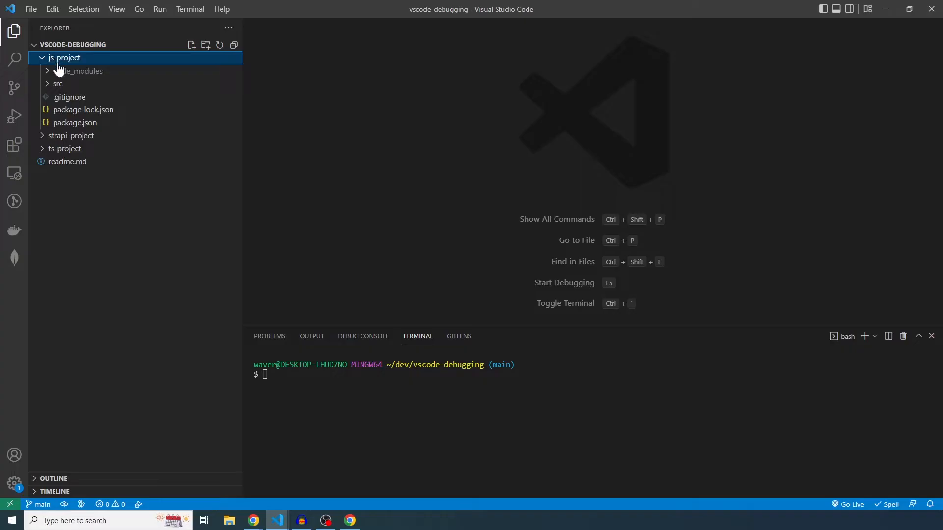
type("cd js-project/")
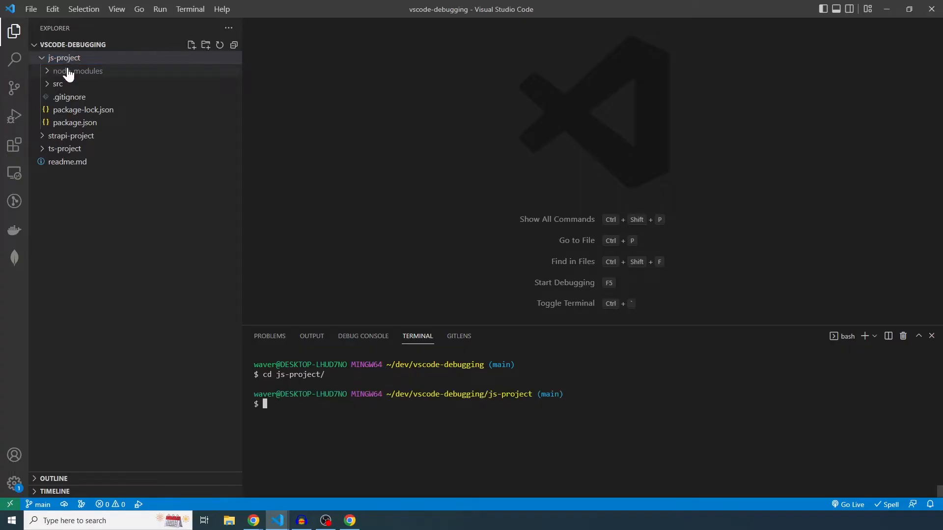
Review the start and dev scripts in package.json, then open src/index.js
left_click(75, 122)
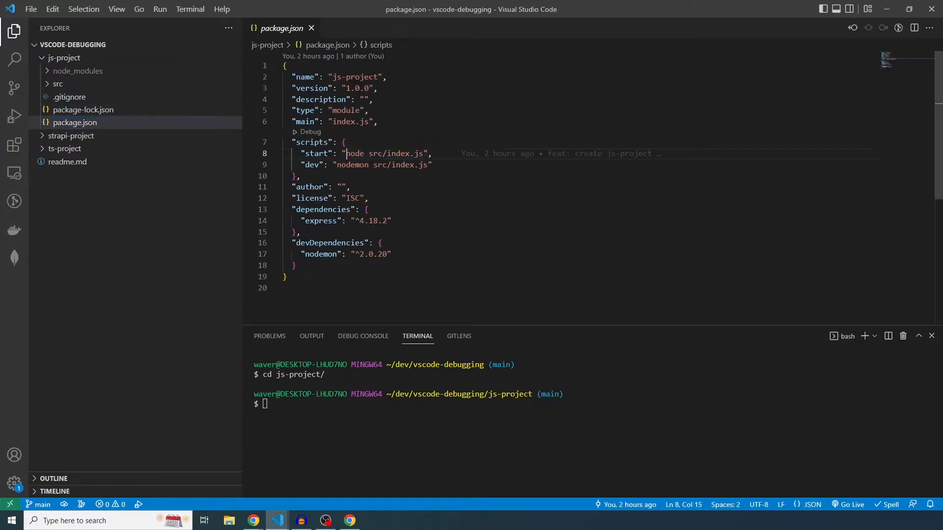
left_click_drag(345, 153, 432, 165)
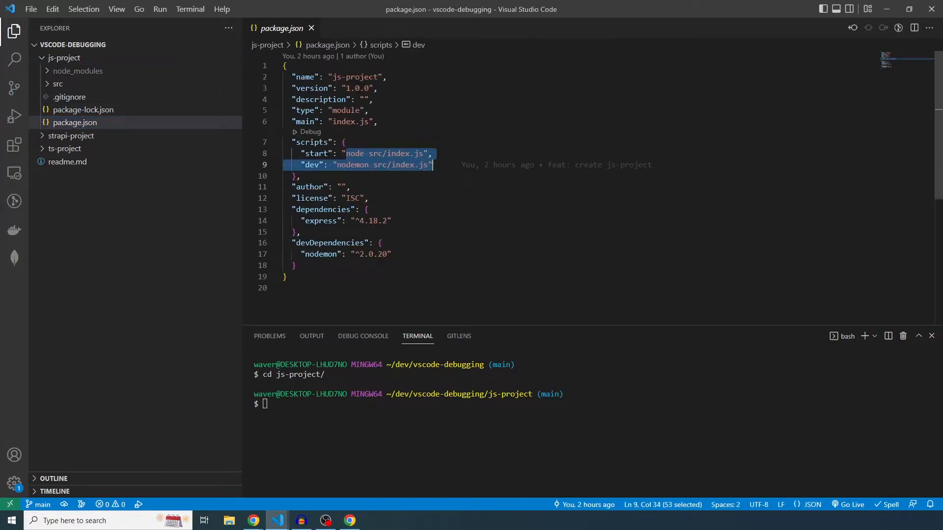
double_click(347, 165)
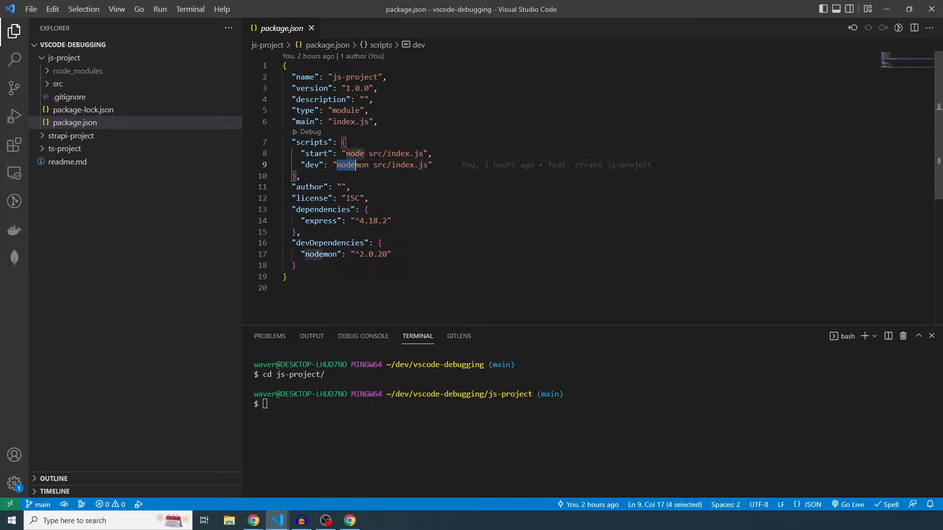
left_click(369, 153)
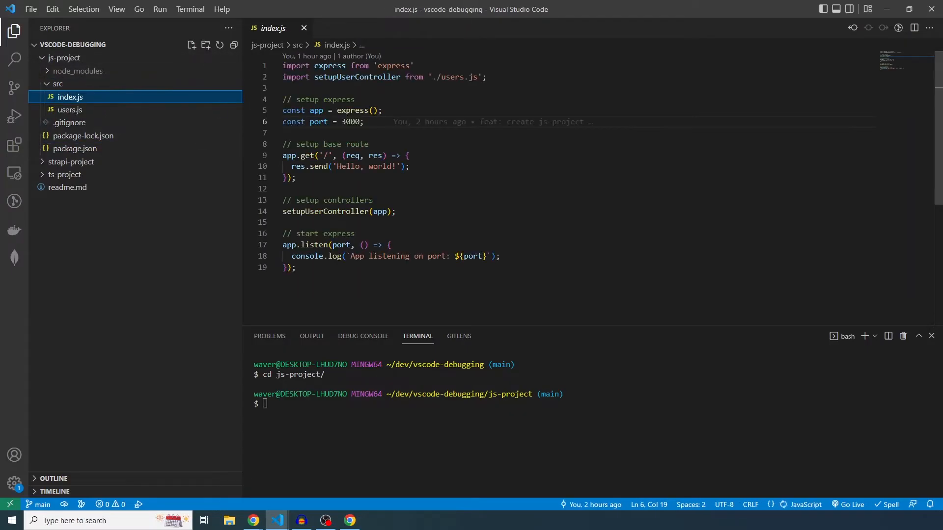
left_click_drag(283, 65, 382, 77)
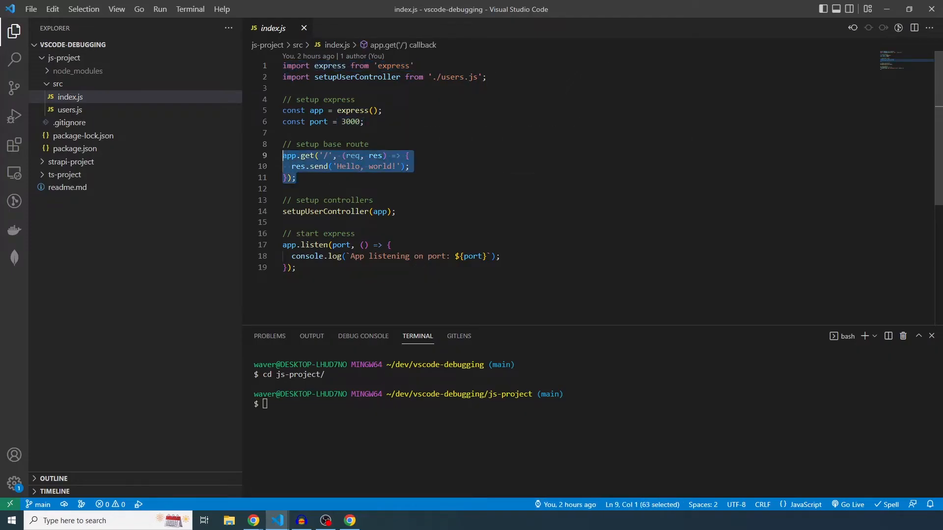
left_click(337, 166)
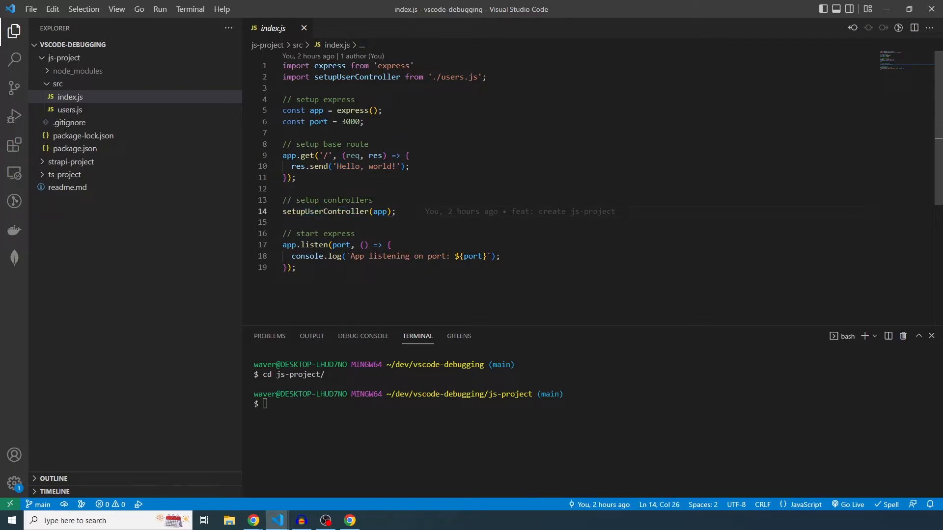
left_click(70, 110)
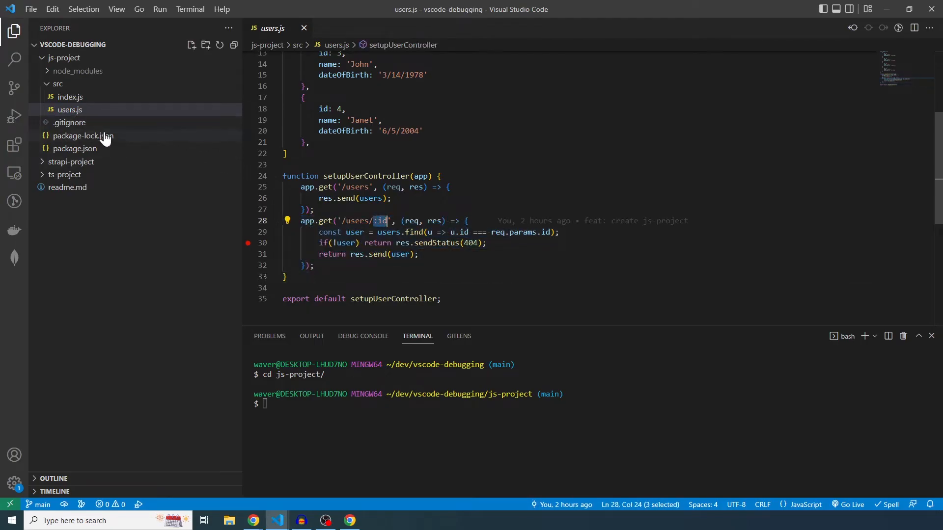
left_click(70, 96)
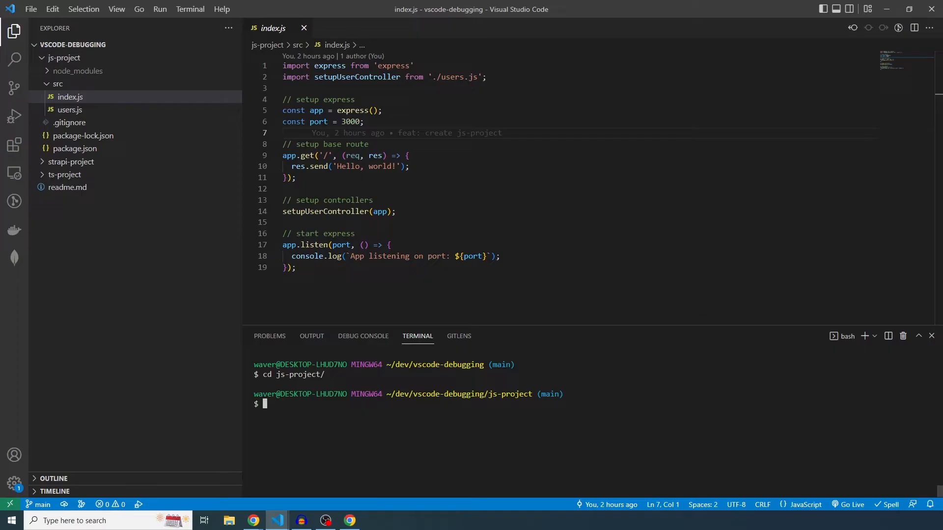
Start the app with npm start and confirm localhost:3000/users lists four users
type("npm start")
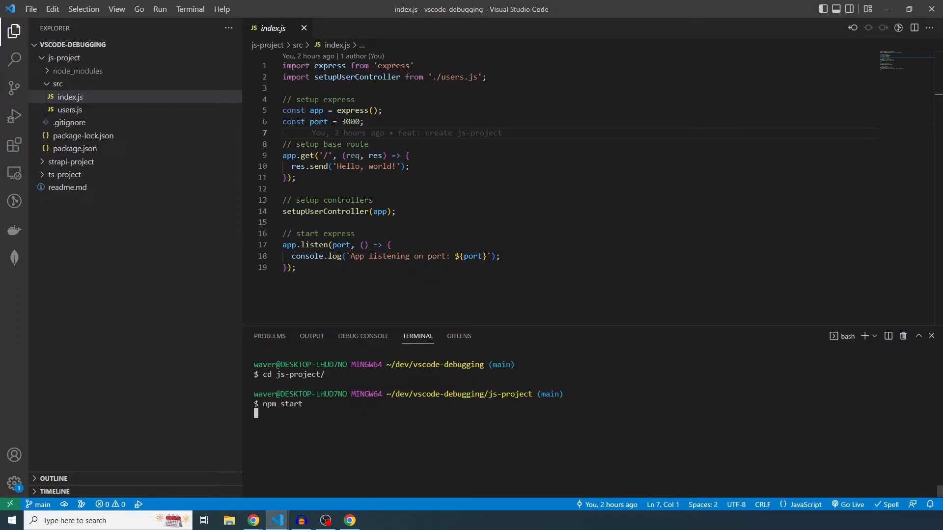
key("alt+tab")
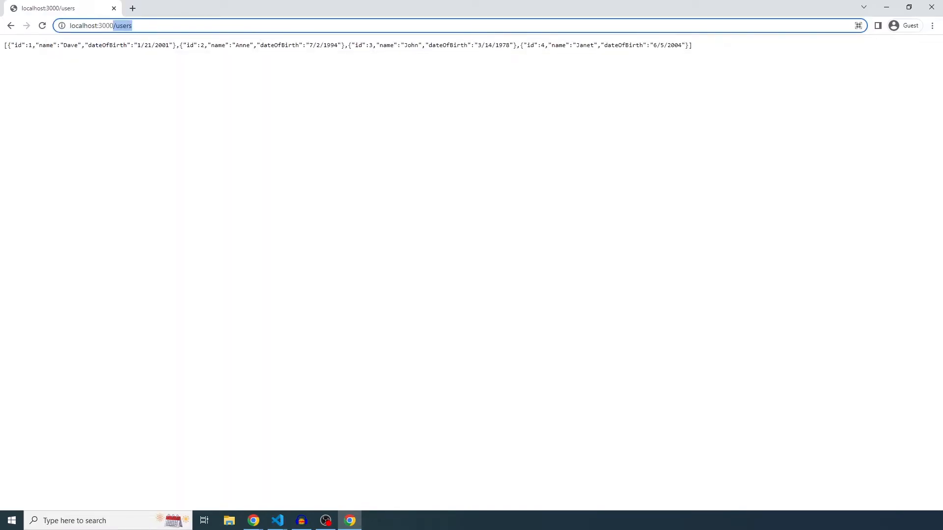
left_click(277, 520)
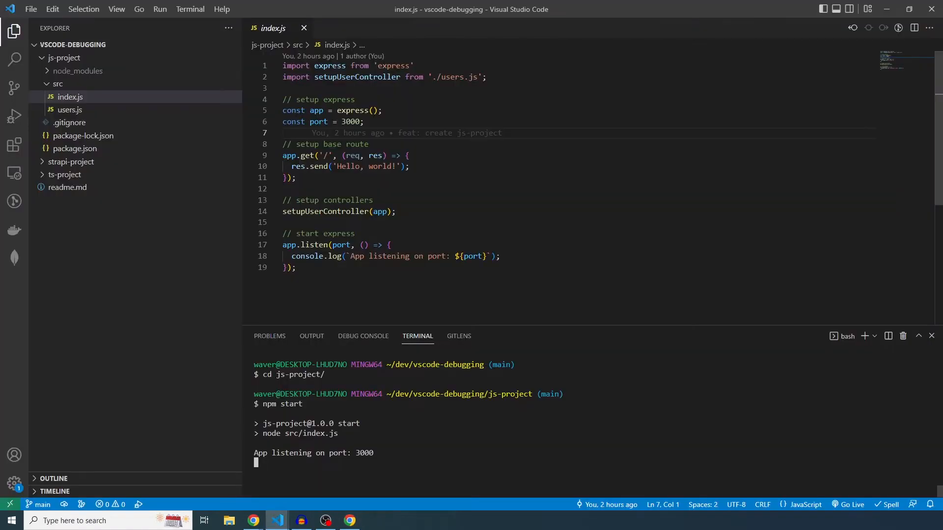
Temporarily log req.params.id in the users.js /users/:id handler, logging ids 1 and 2
left_click(70, 109)
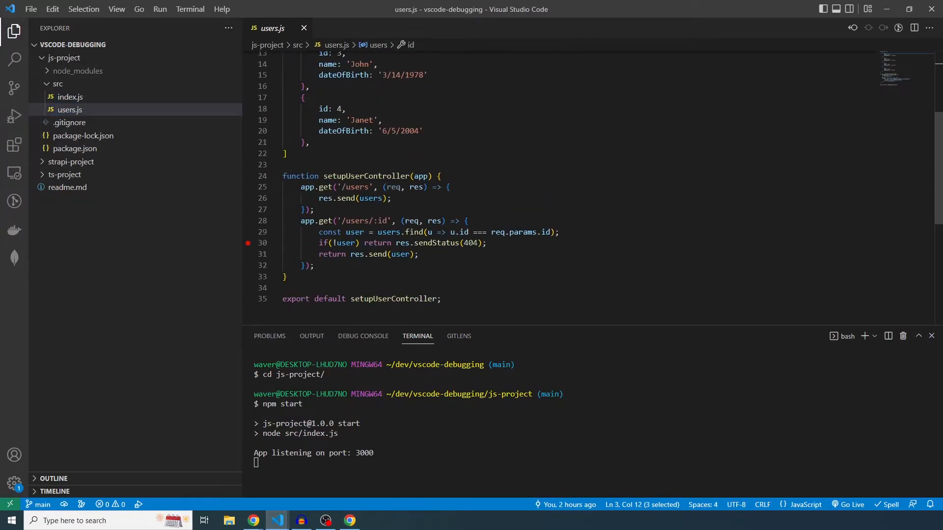
scroll("down", 3)
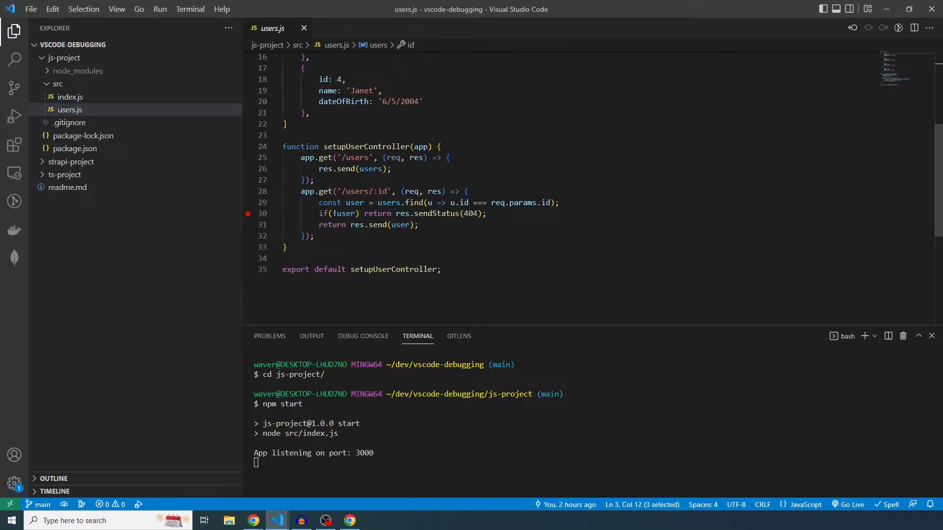
key("Enter")
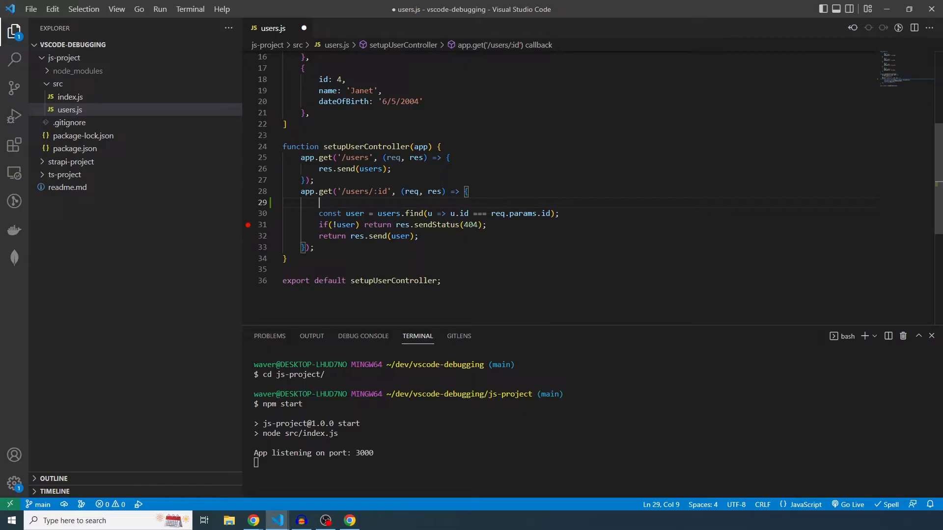
type("console.log(")
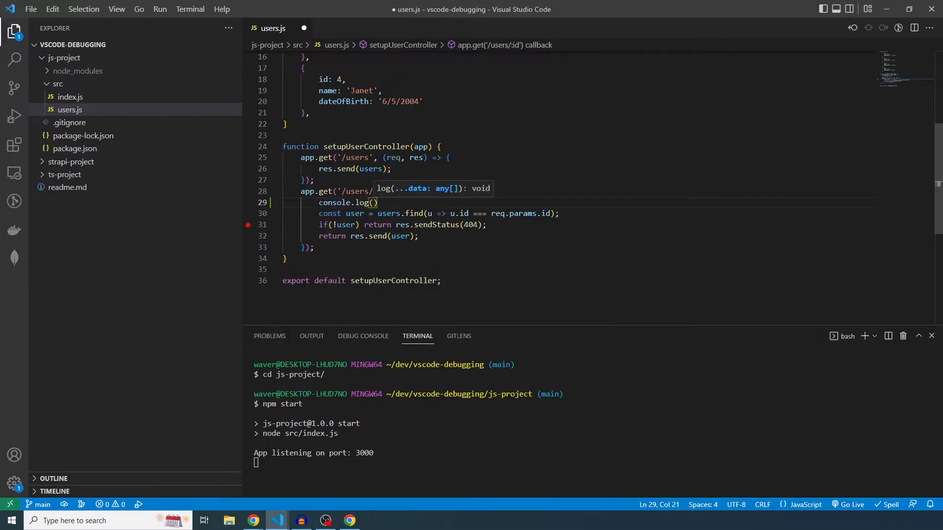
type("req.")
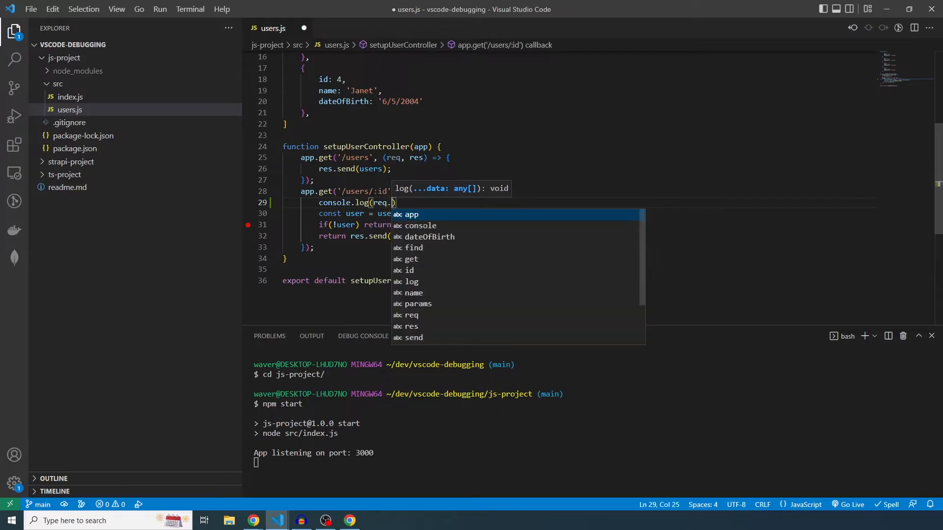
type("params.id")
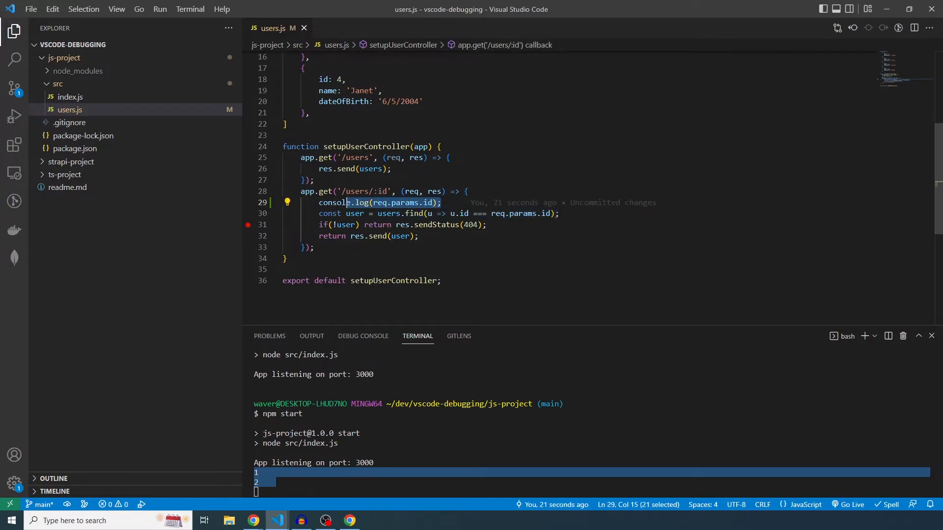
left_click(439, 203)
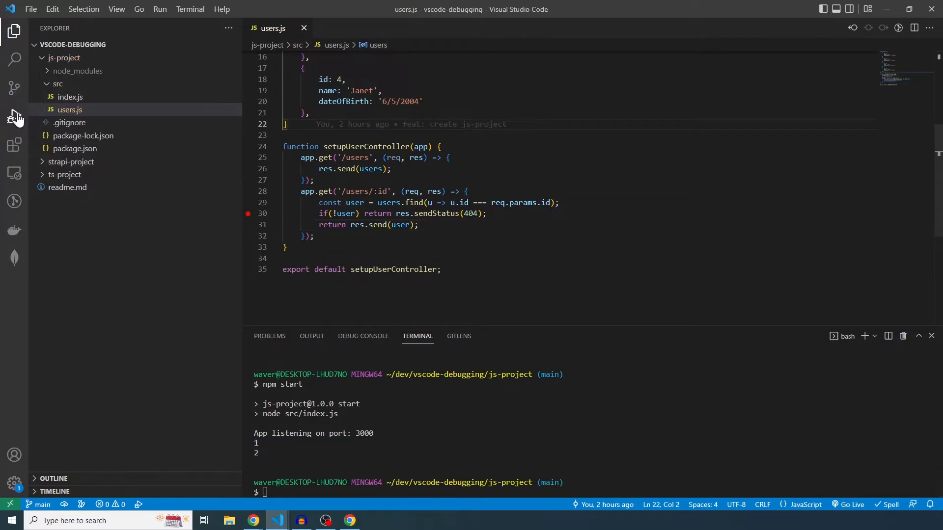
Open a JavaScript Debug Terminal and change into js-project with cd js-project/
left_click(13, 115)
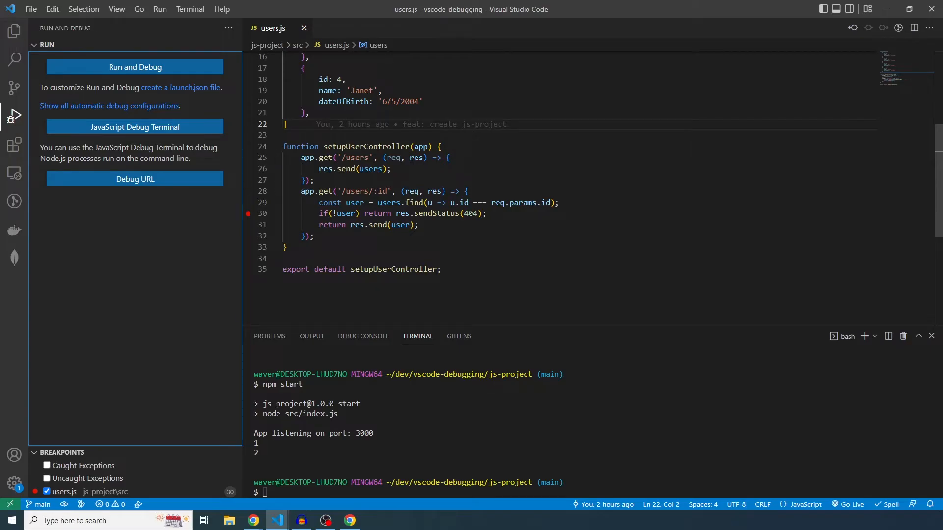
mouse_move(147, 138)
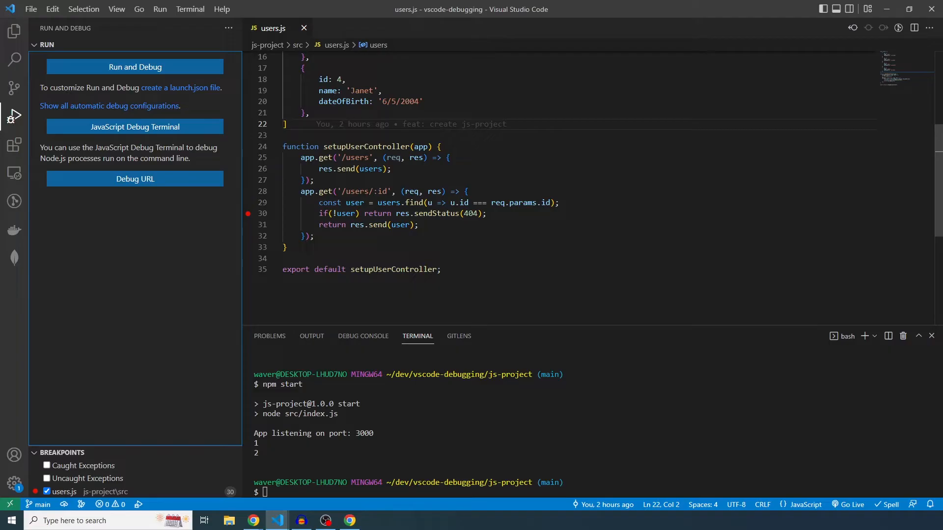
mouse_move(246, 135)
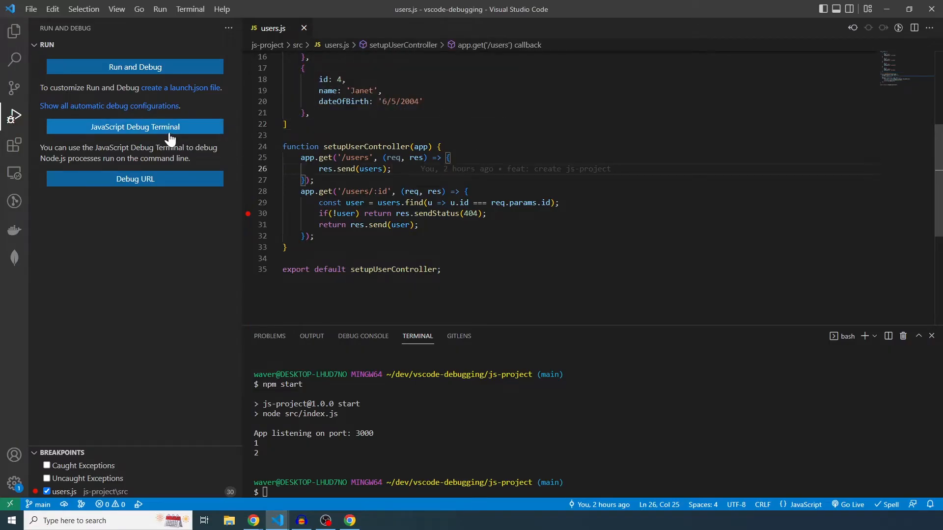
left_click(135, 127)
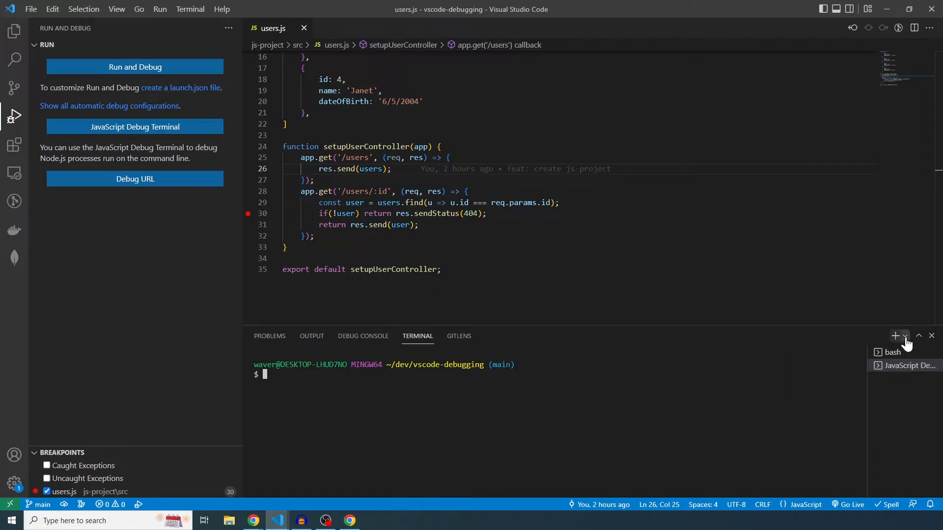
left_click(905, 336)
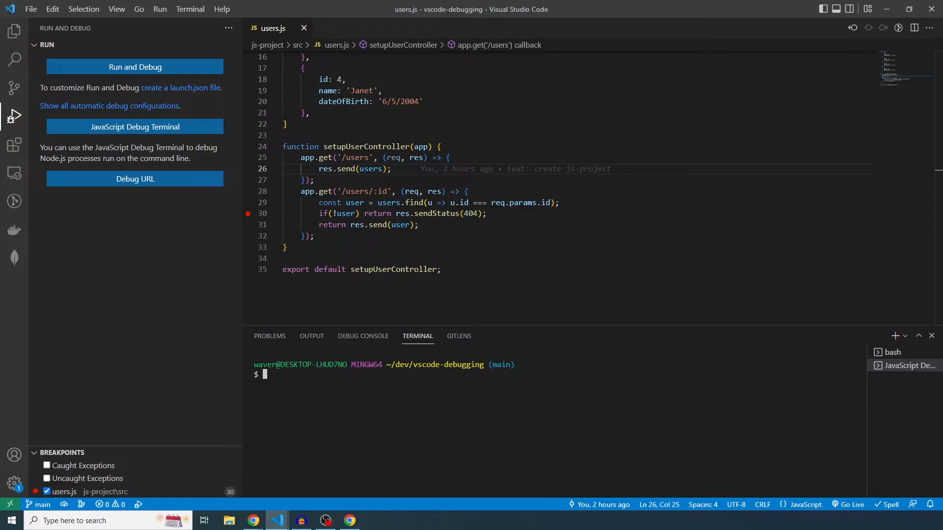
type("cd js-project/")
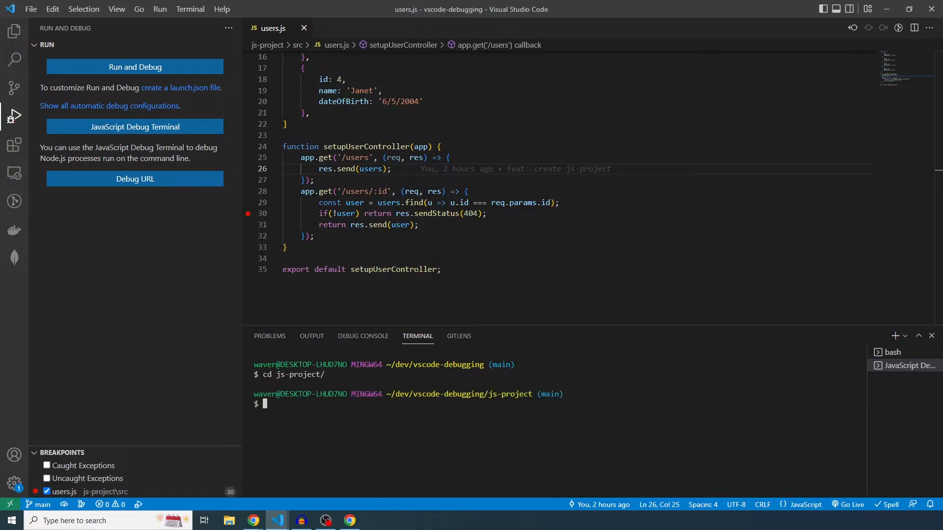
Run npm start under the debugger, request a user, and stop at users.js line 29
type("npm start")
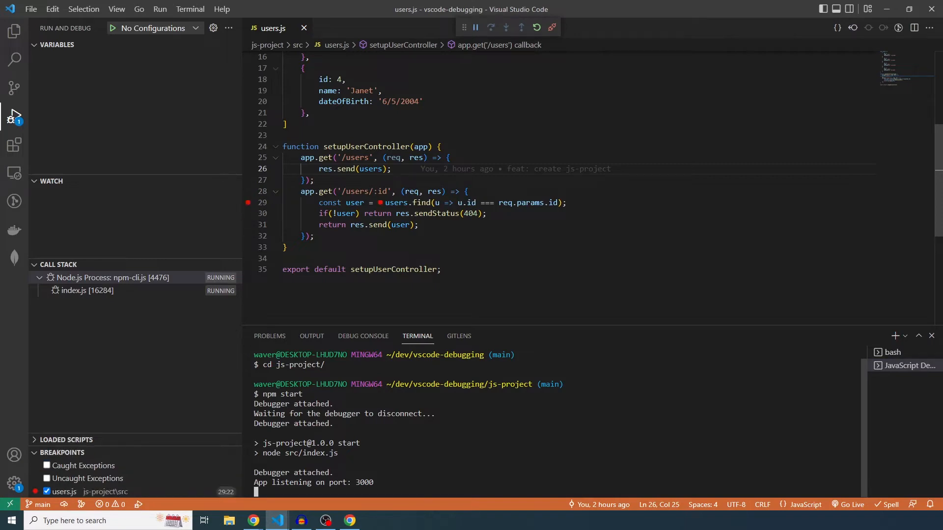
key("alt+tab")
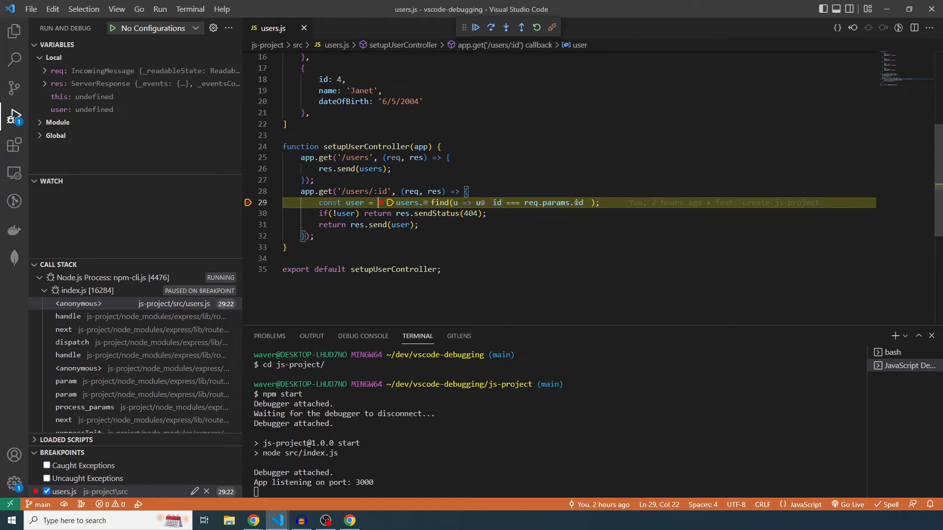
left_click(475, 28)
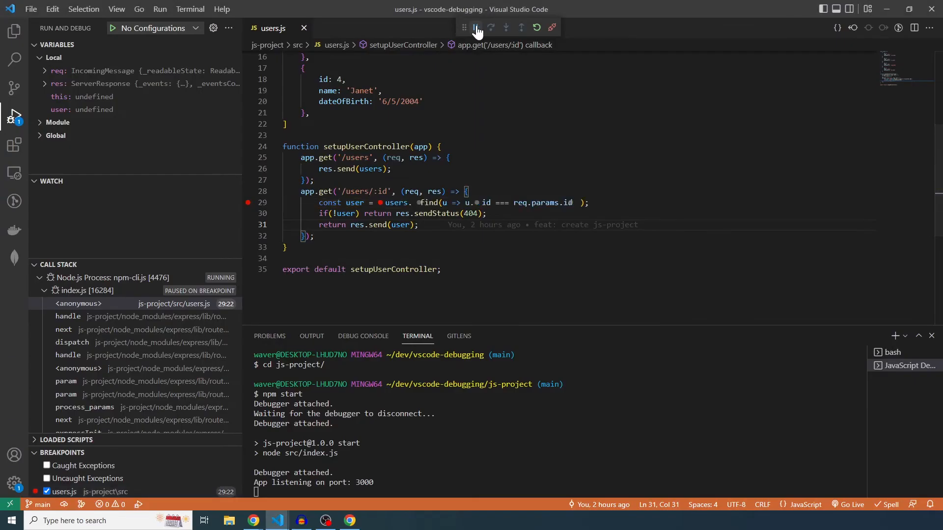
left_click(506, 27)
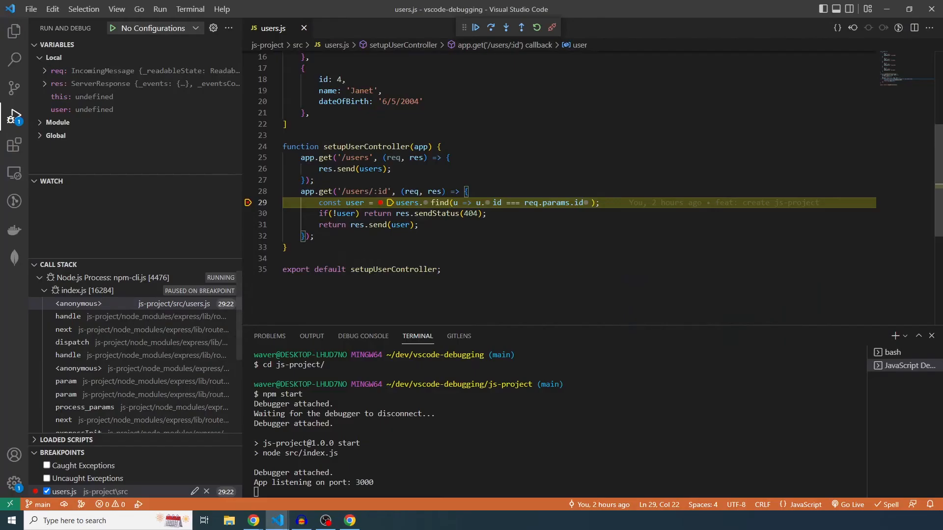
left_click(418, 224)
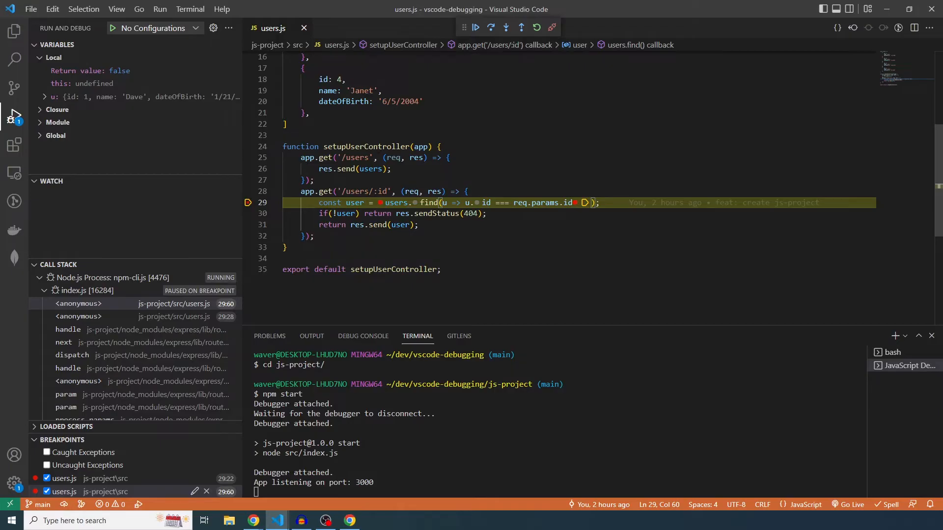
mouse_move(559, 203)
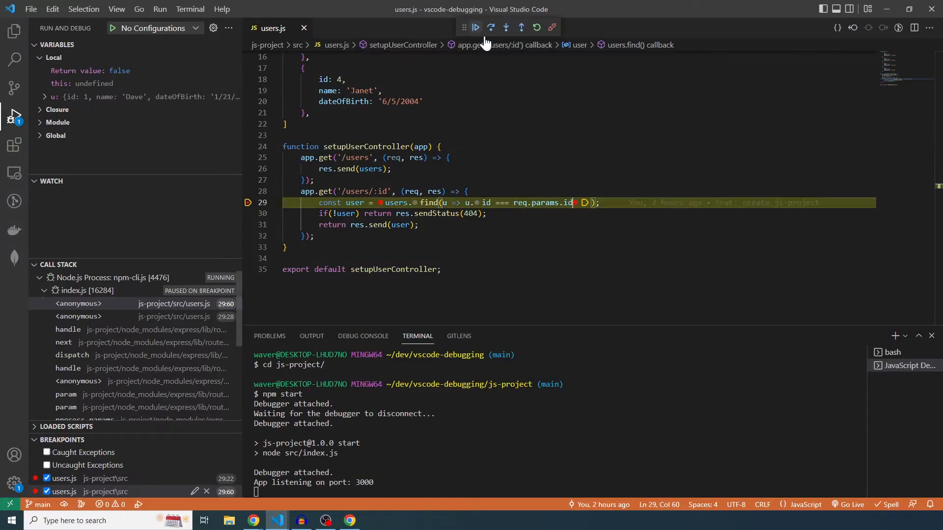
Step through the users.find callback until the comparison for user Anne (id 2) returns false
left_click(475, 27)
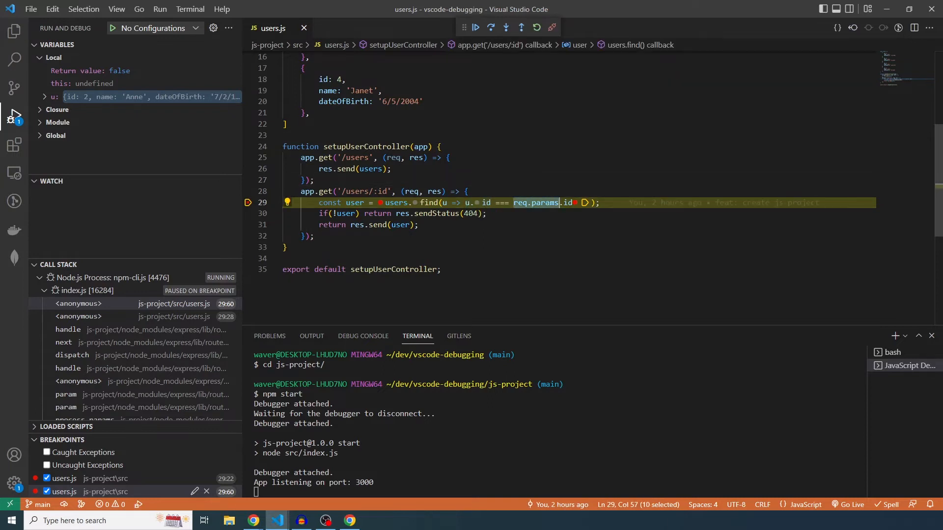
left_click(491, 27)
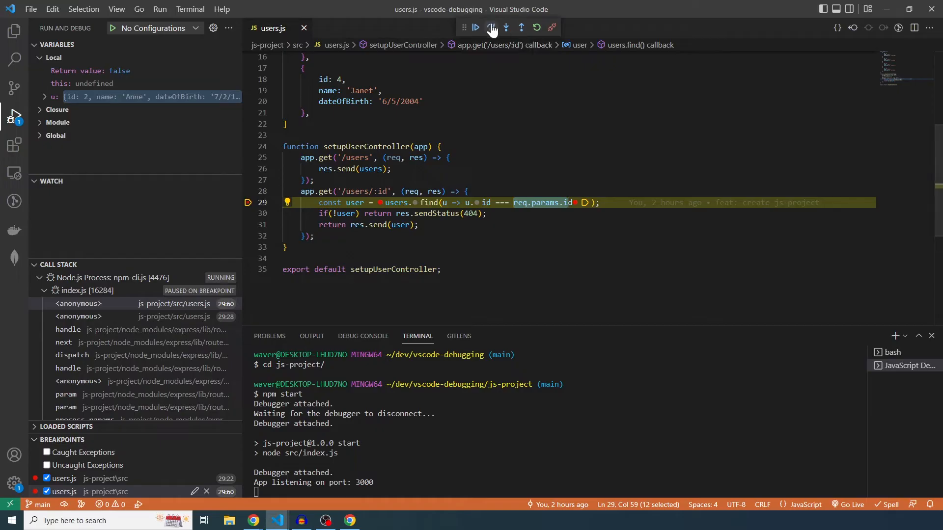
left_click(491, 27)
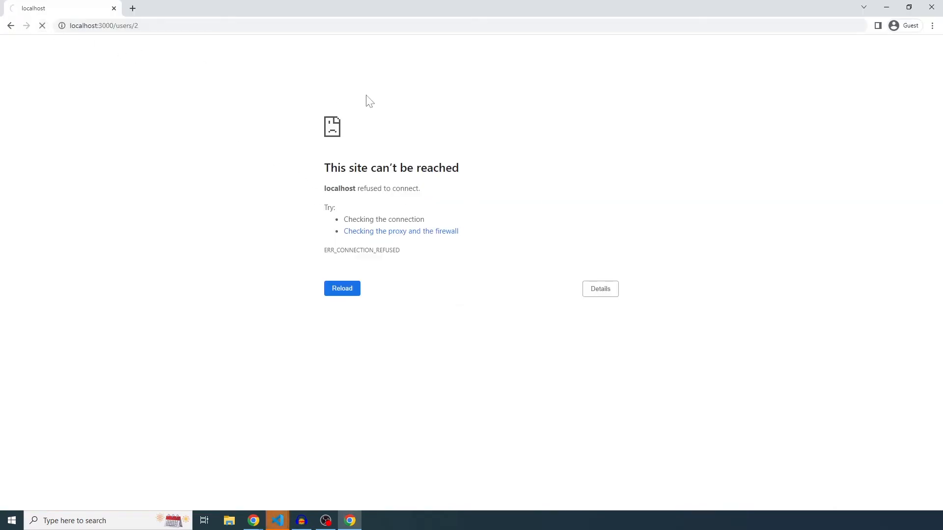
Compare u.id against Number(req.params.id) on line 29, verify by stepping, then end debugging
left_click(277, 521)
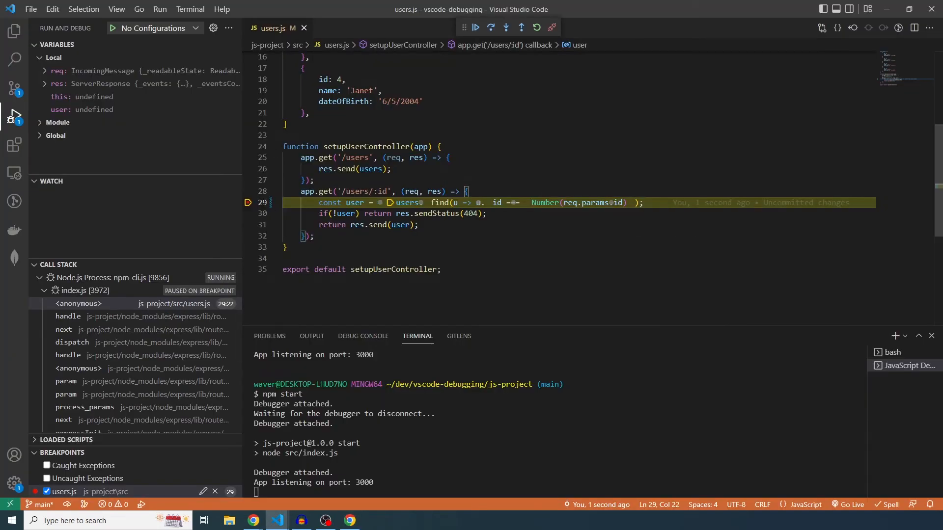
left_click(475, 27)
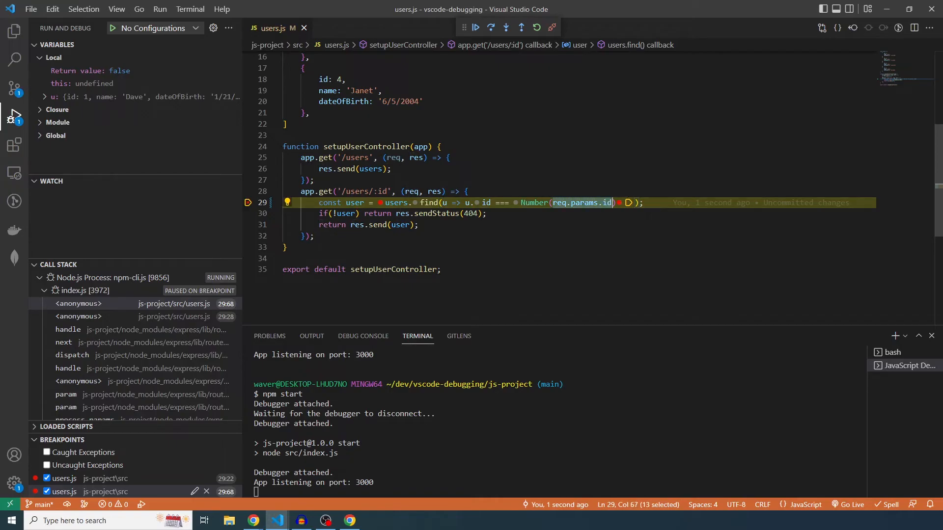
left_click(506, 28)
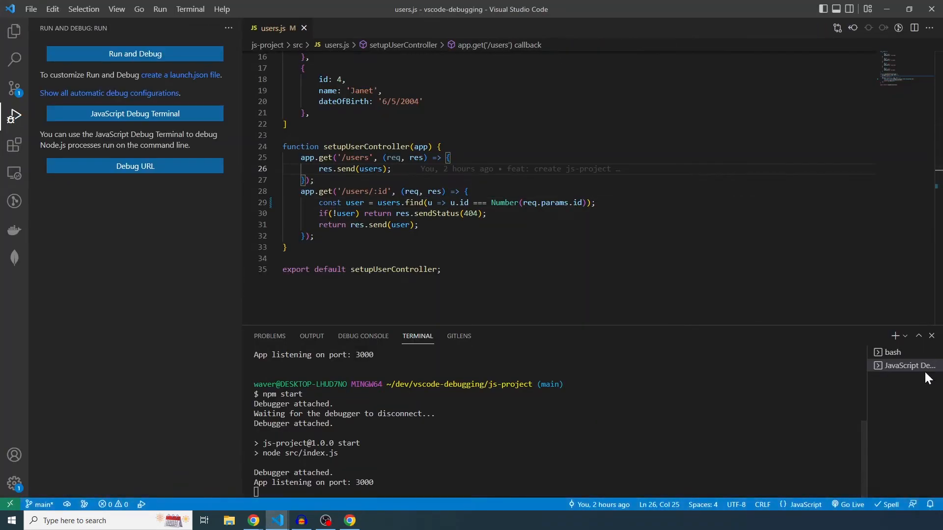
Kill the JavaScript Debug Terminal, leaving only the bash terminal
left_click(889, 352)
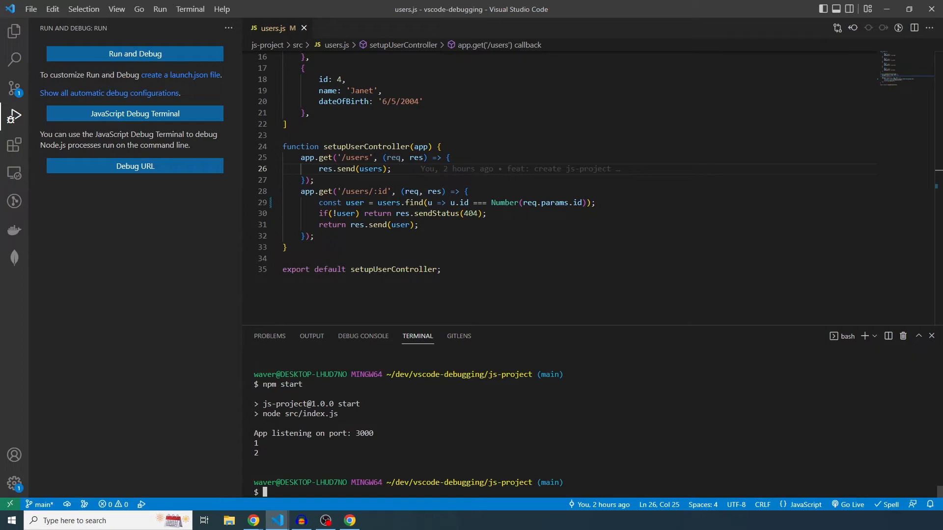
mouse_move(181, 71)
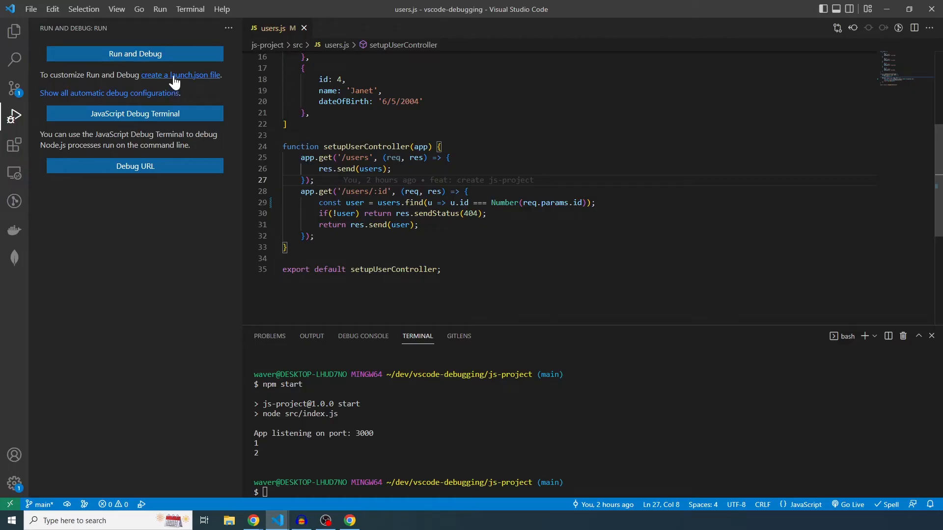
mouse_move(190, 84)
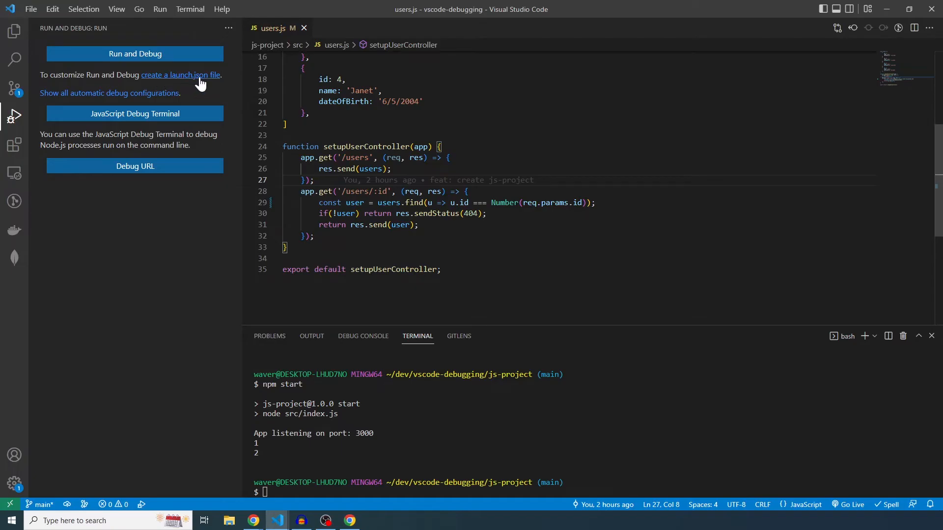
Create a Node.js launch.json with program changed from users.js to index.js, and save it
left_click(135, 53)
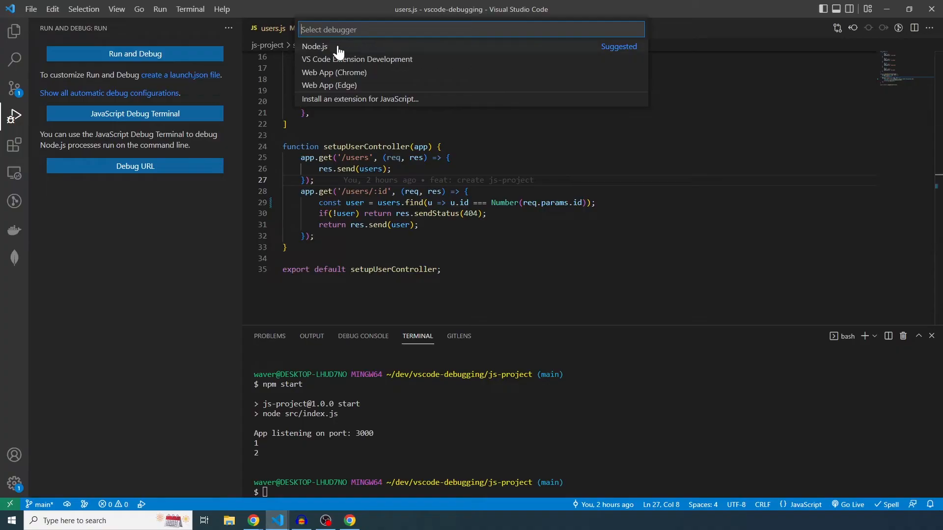
mouse_move(356, 73)
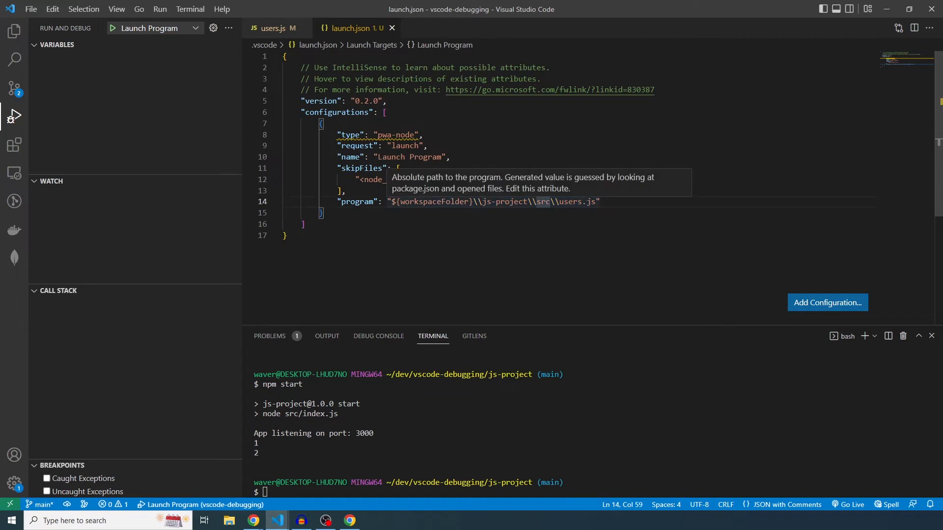
double_click(569, 201)
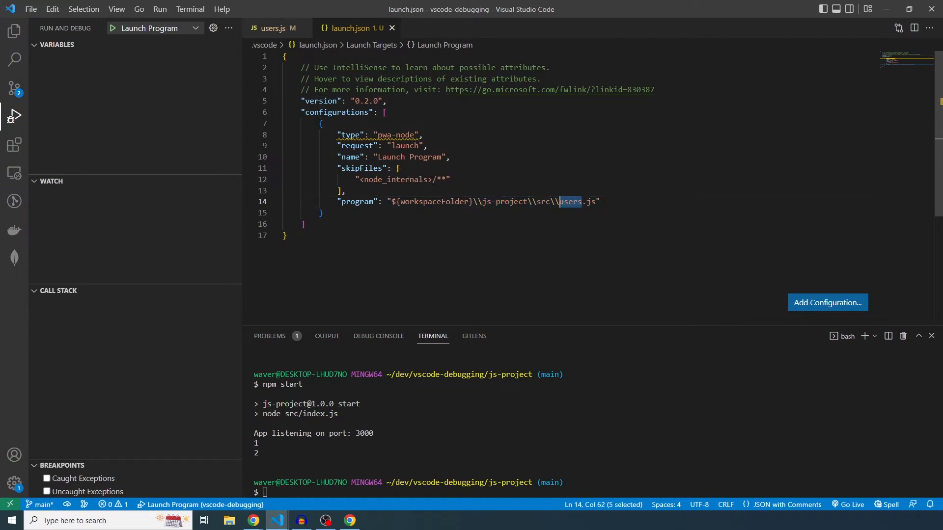
type("index")
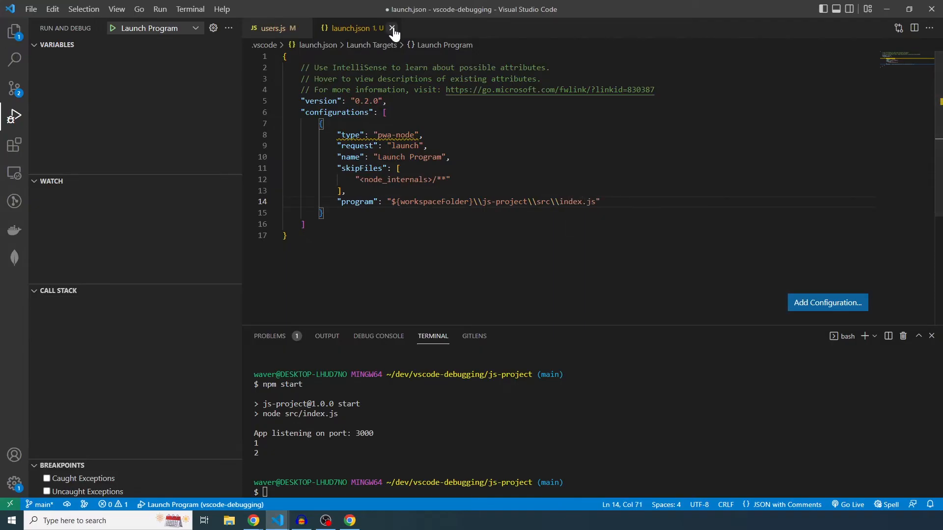
left_click(392, 27)
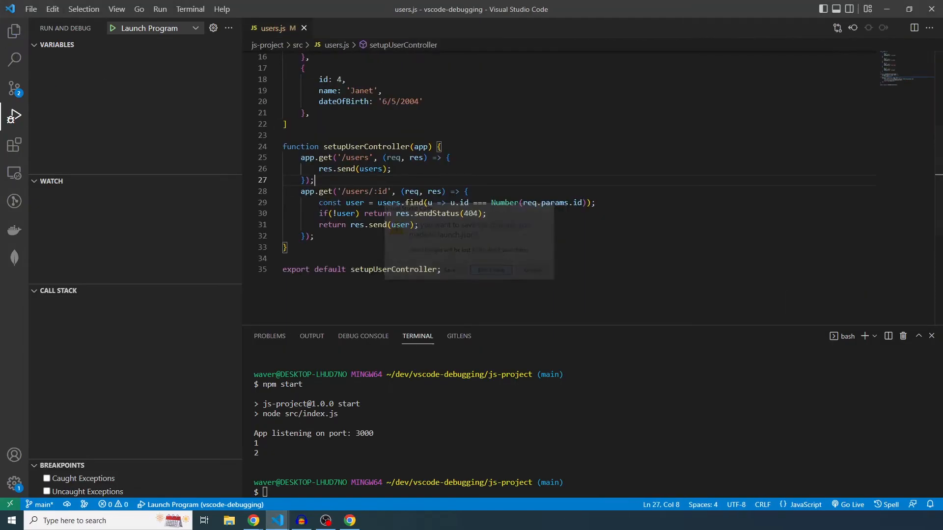
left_click(14, 88)
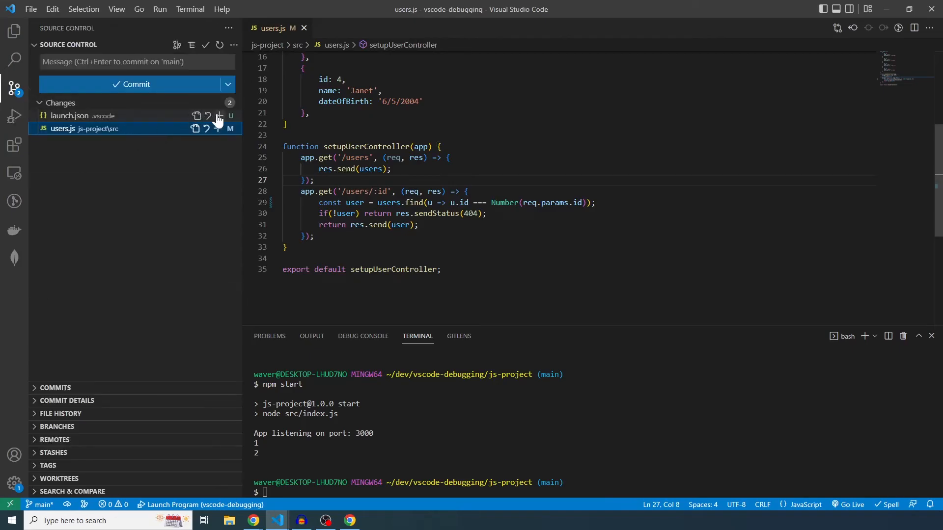
left_click(207, 115)
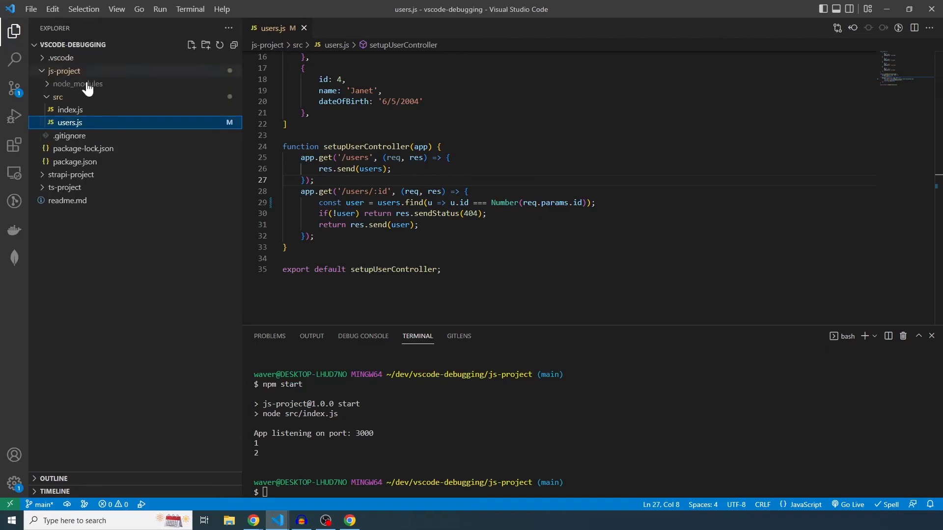
Generate a Node.js launch.json for js-project/src/index.js and change its type from pwa-node to node
left_click(70, 110)
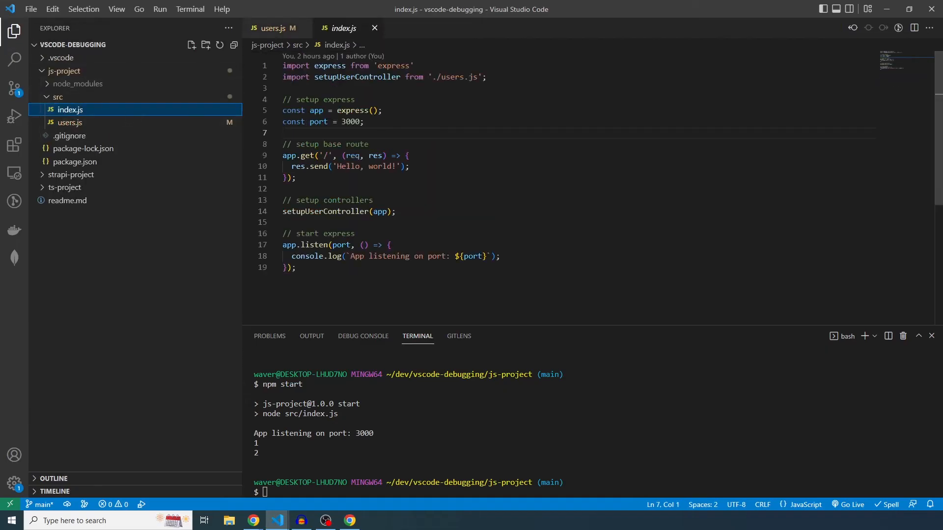
left_click(304, 28)
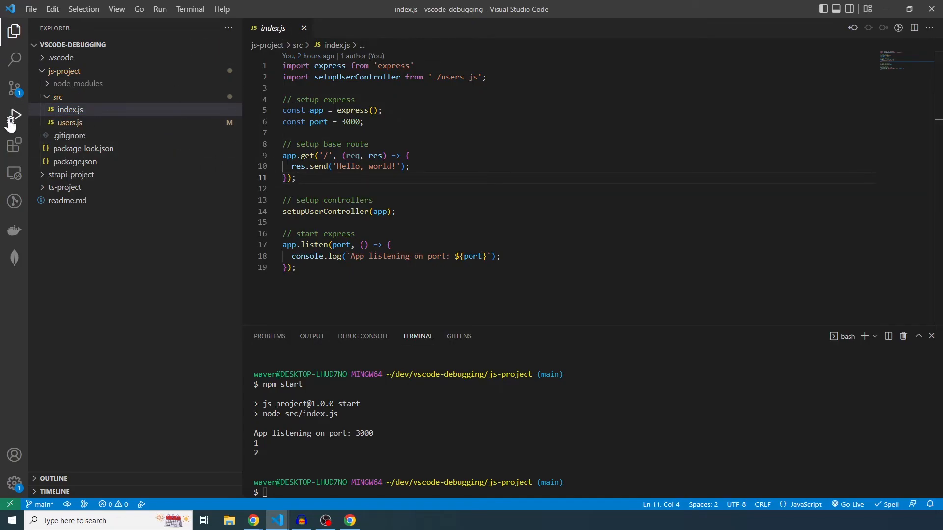
left_click(14, 116)
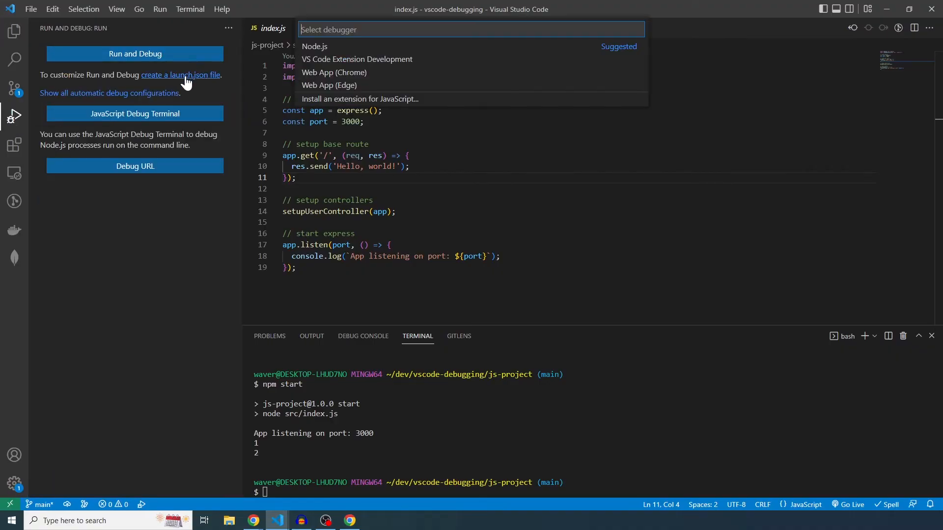
left_click(314, 47)
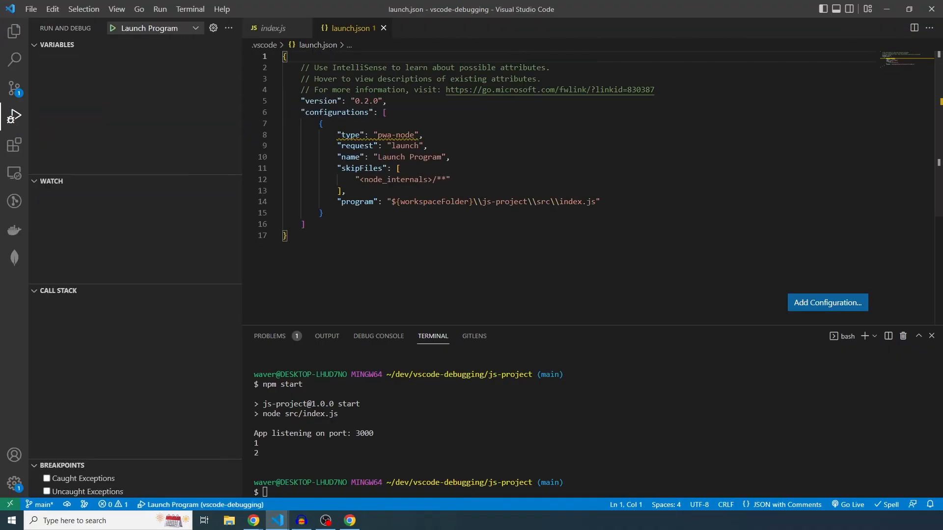
double_click(504, 202)
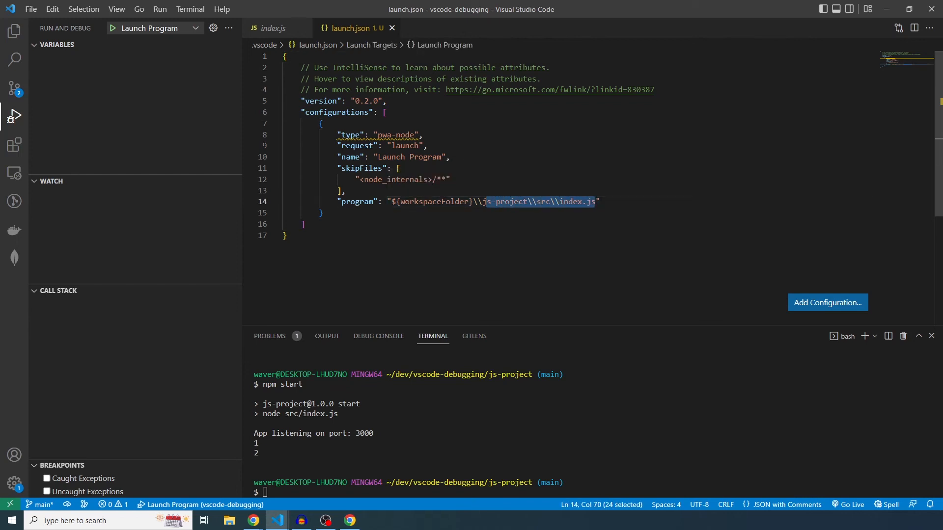
double_click(386, 135)
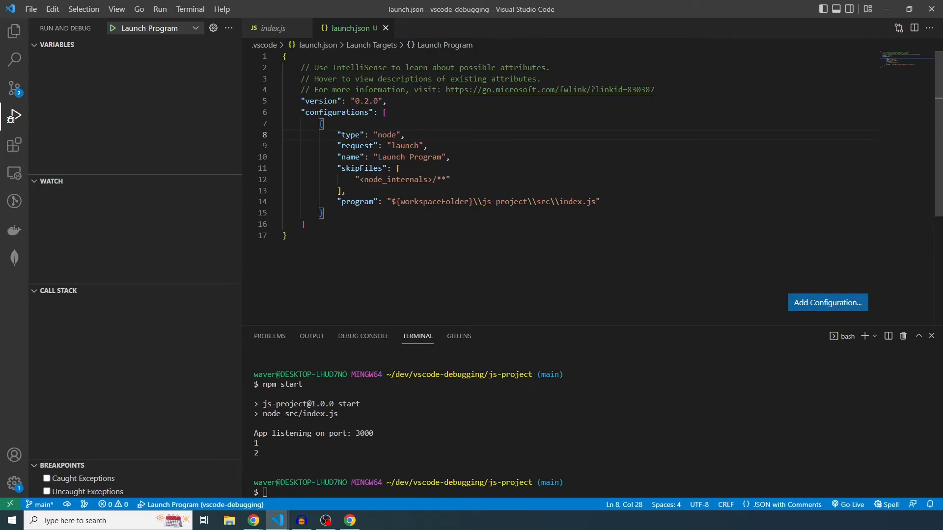
left_click(406, 135)
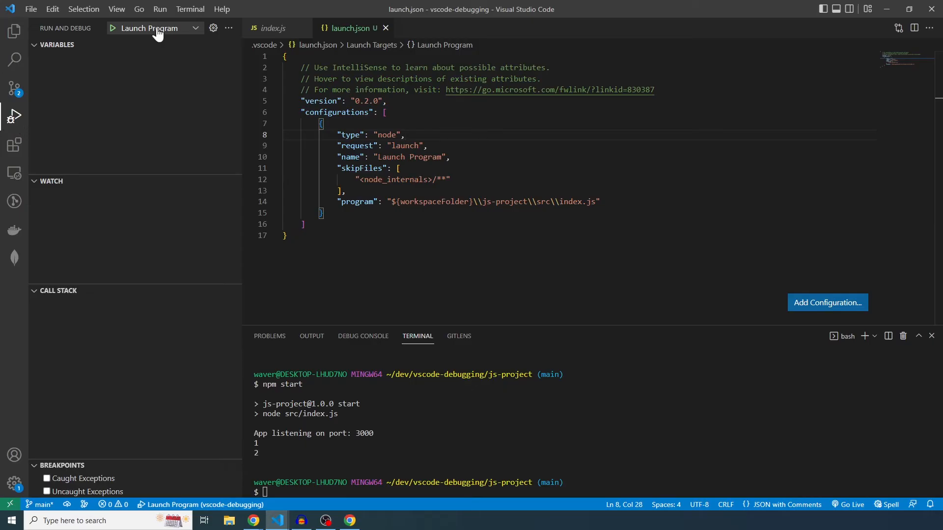
Choose the Launch JS Program configuration from the debug dropdown and start debugging index.js
left_click(155, 27)
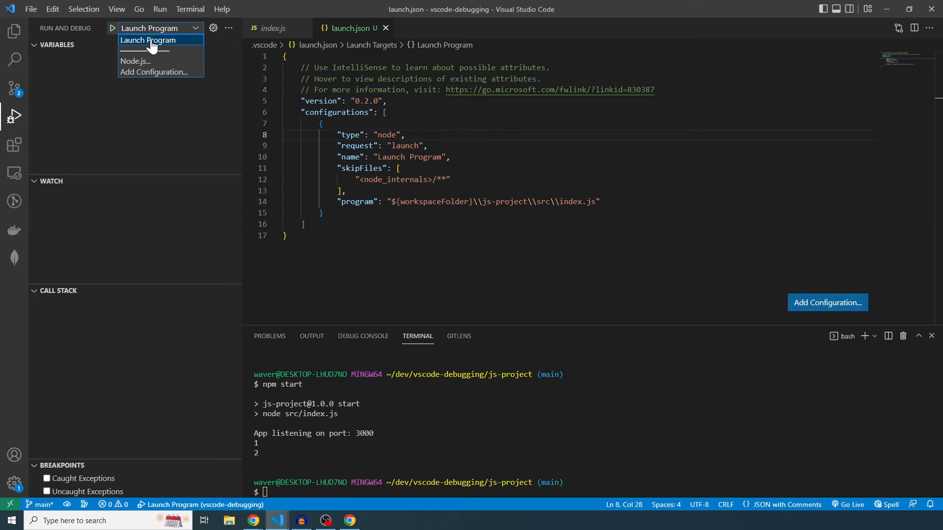
left_click(148, 40)
type("JS ")
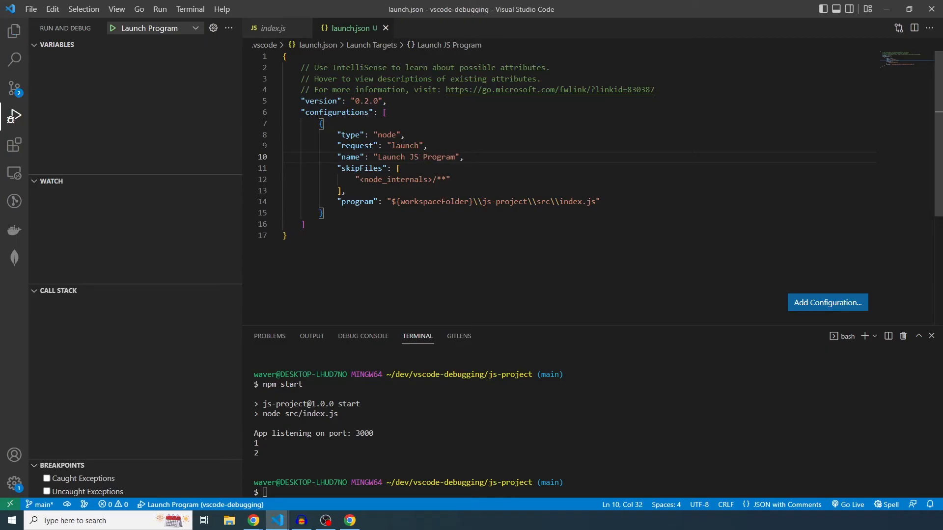
left_click(155, 27)
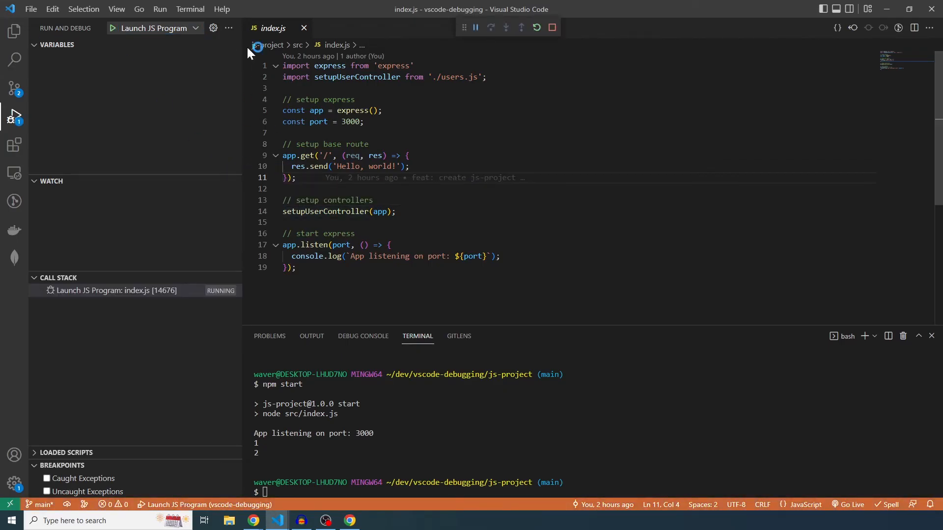
Open users.js from the file tree and set breakpoints on lines 26 and 31
left_click(15, 32)
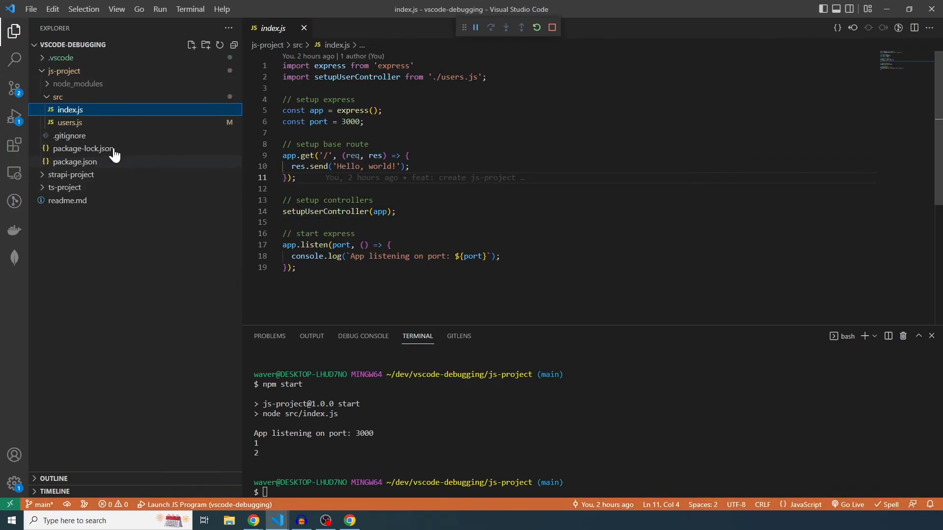
left_click(69, 122)
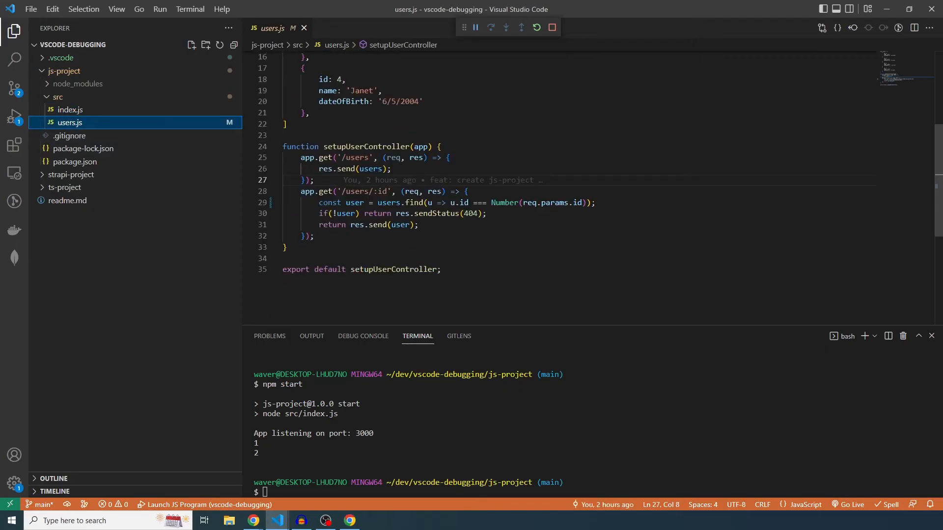
left_click(247, 169)
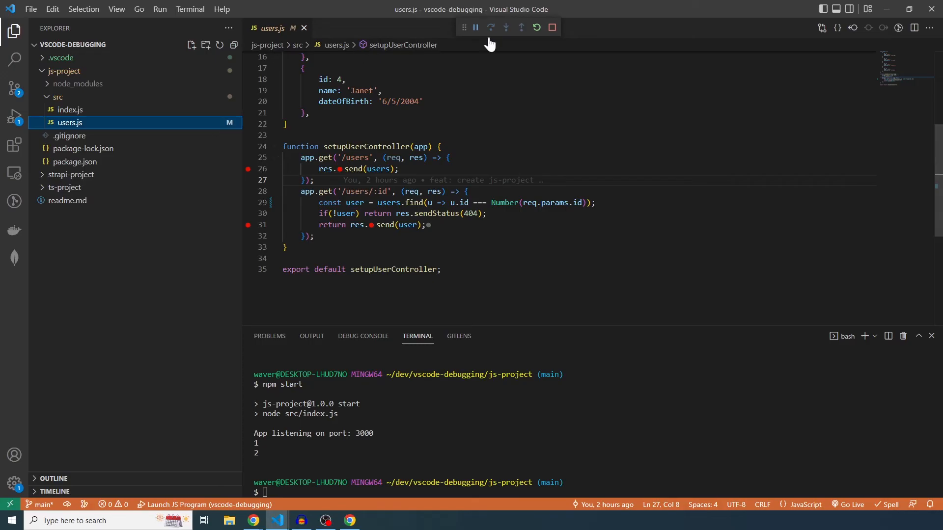
mouse_move(852, 343)
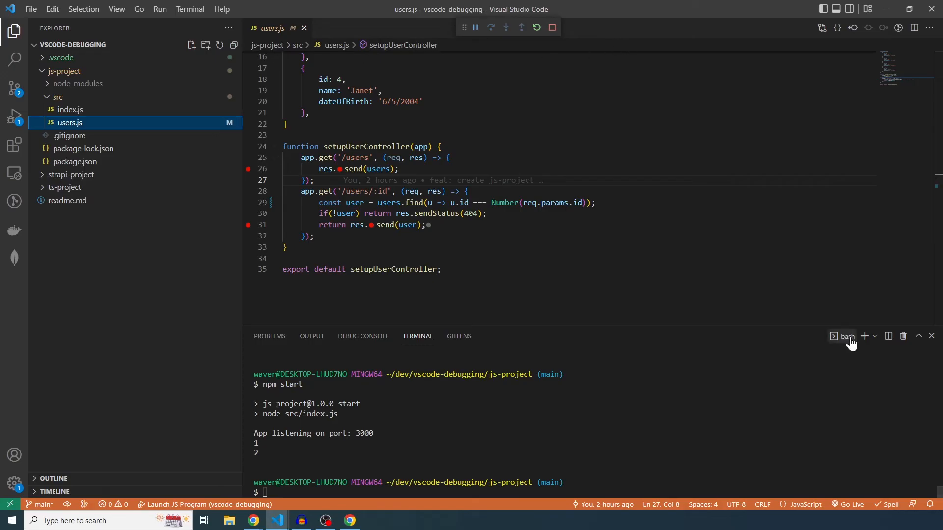
mouse_move(14, 118)
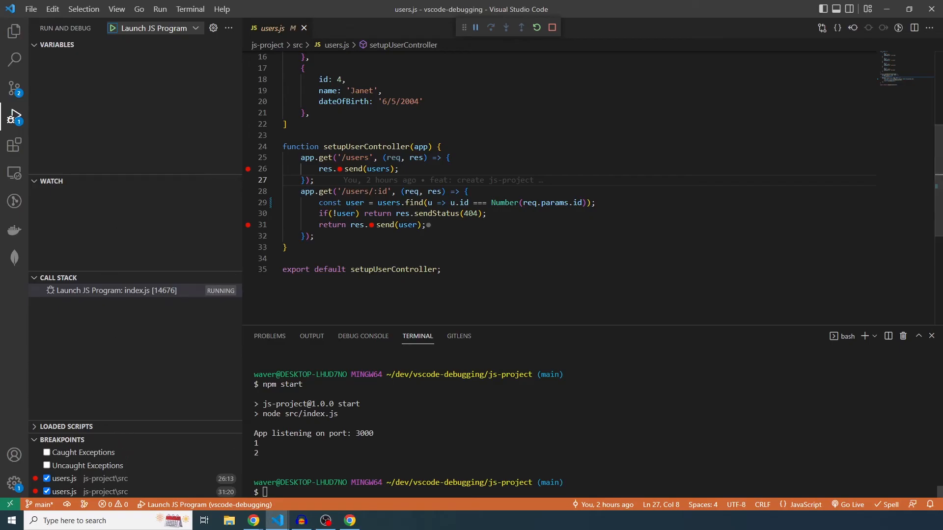
left_click(362, 336)
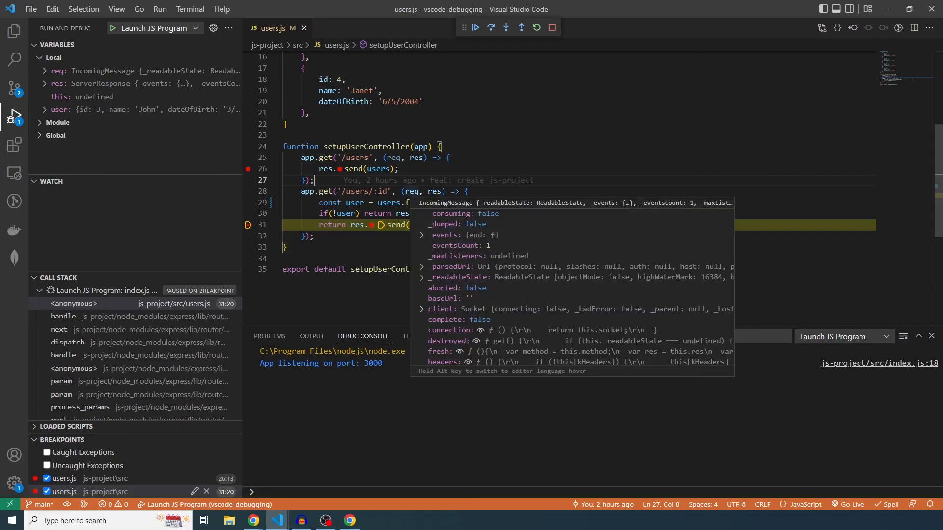
Scroll through users.js and resume execution past the line 31 breakpoint
scroll("down", 3)
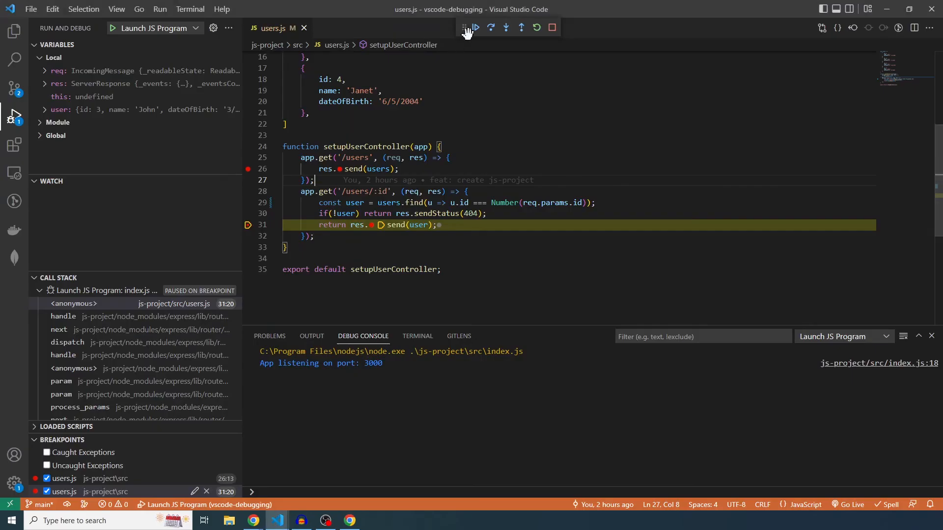
left_click(474, 27)
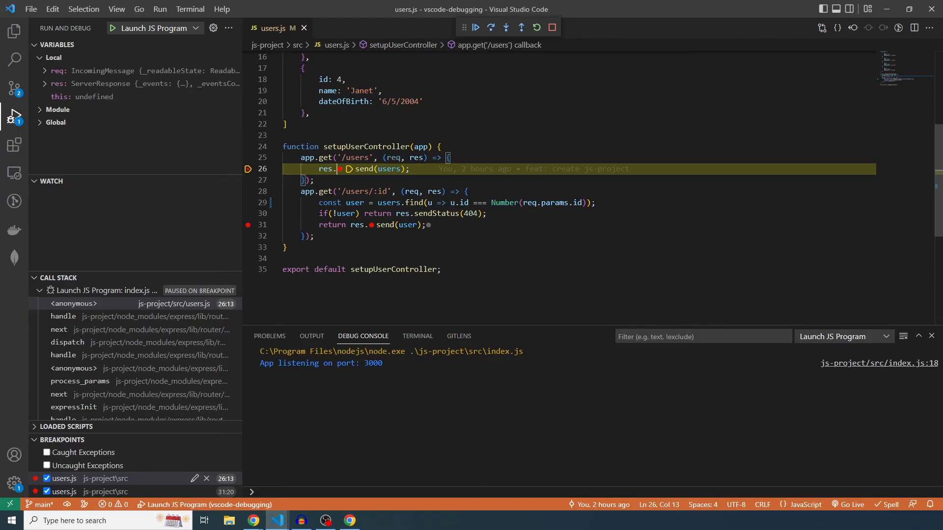
mouse_move(388, 169)
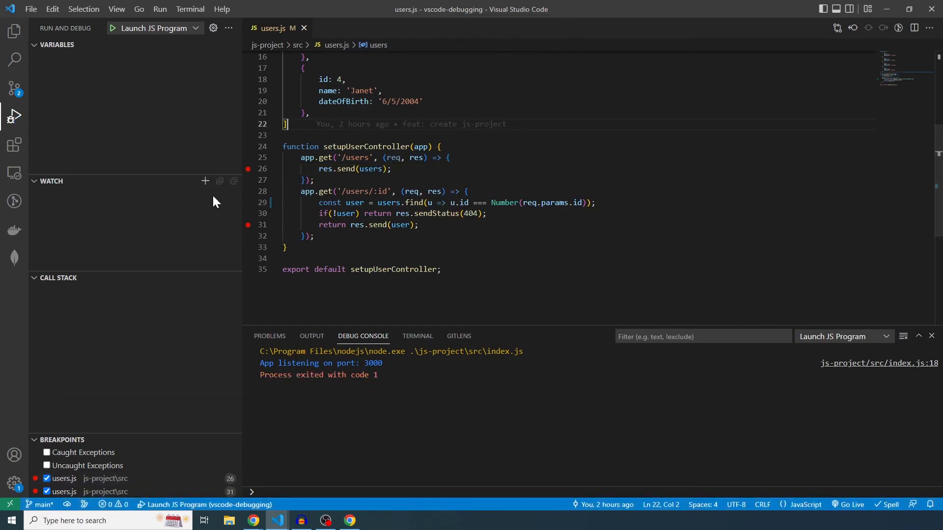
Switch from the Search panel to the Explorer and expand the ts-project folder
left_click(14, 59)
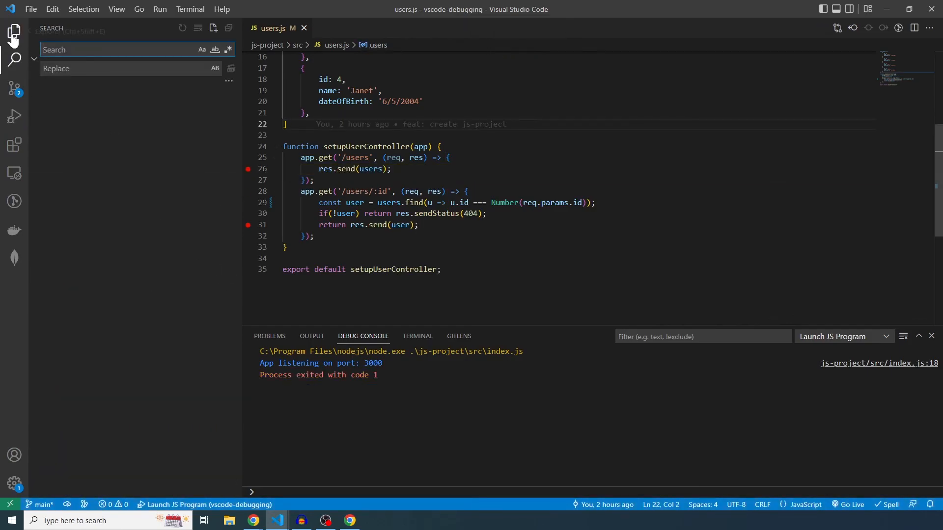
left_click(13, 32)
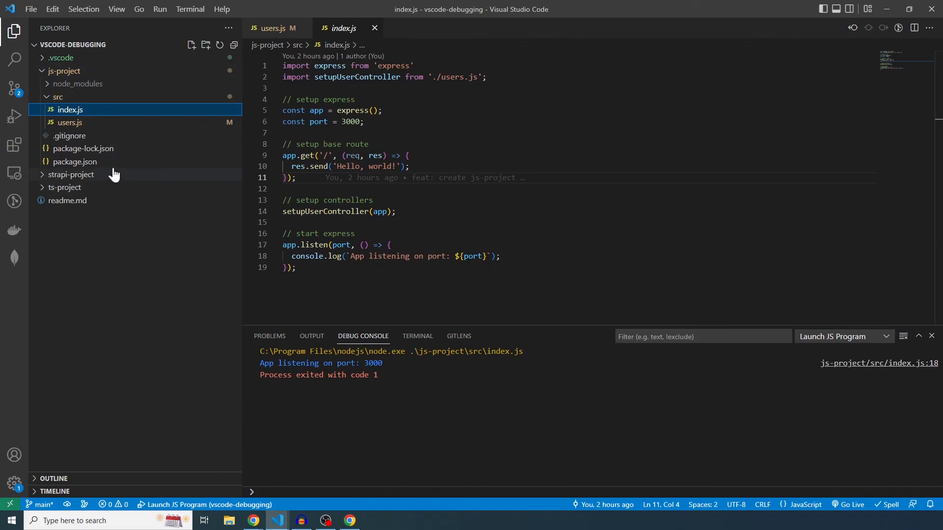
left_click(64, 187)
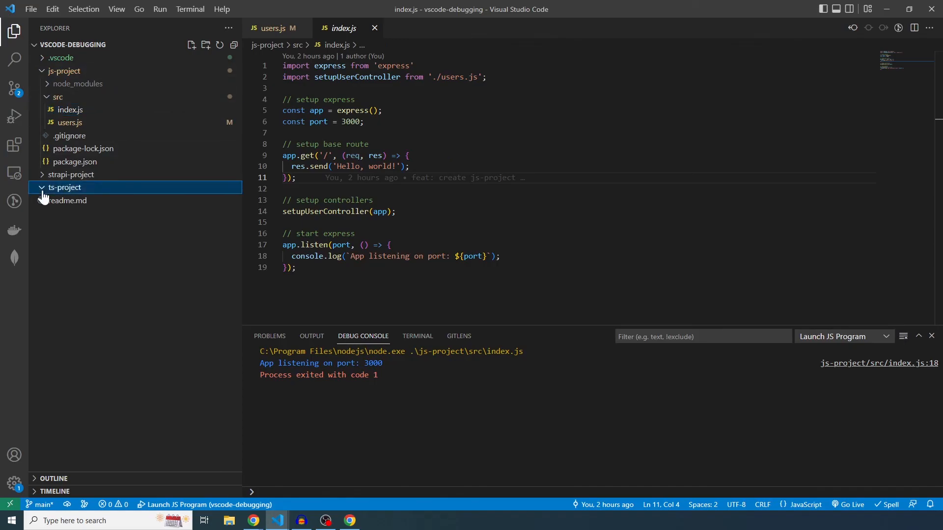
mouse_move(64, 187)
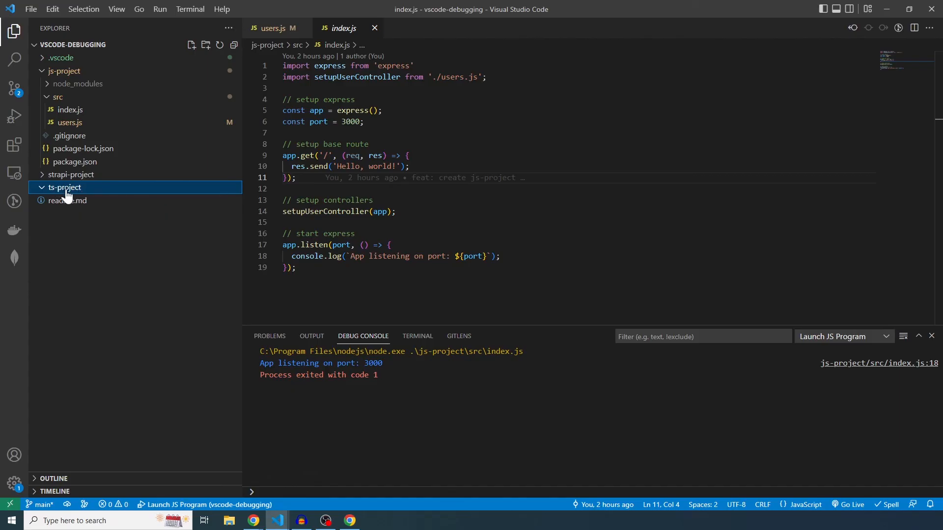
mouse_move(63, 196)
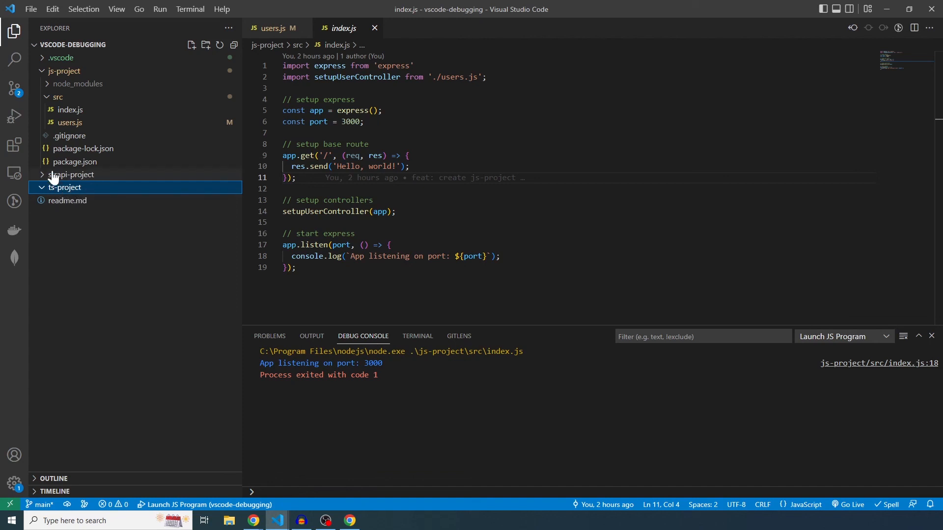
Expand strapi-project, view its package.json scripts, then expand ts-project
left_click(70, 175)
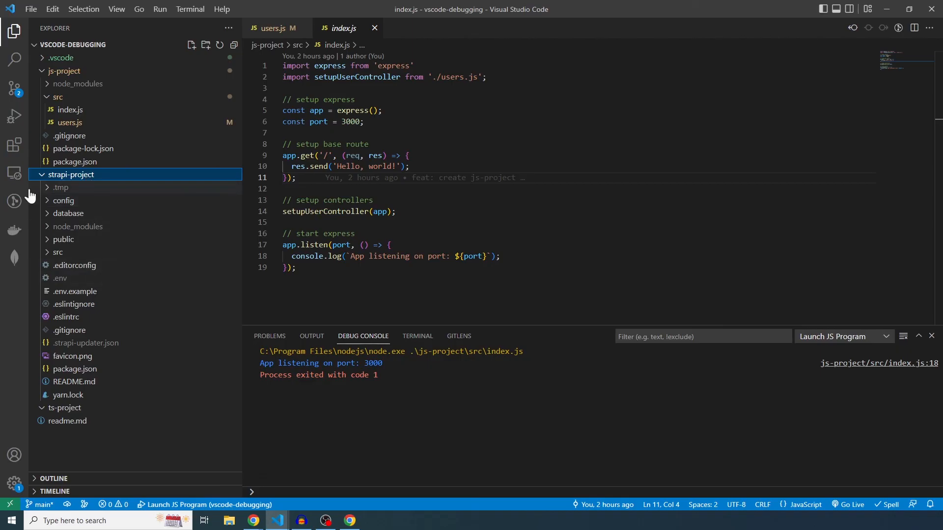
mouse_move(112, 270)
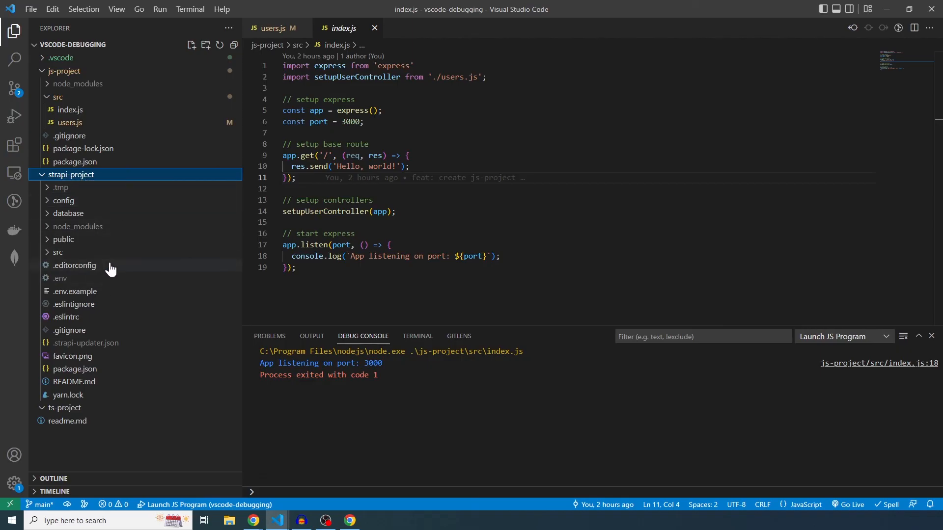
left_click(74, 369)
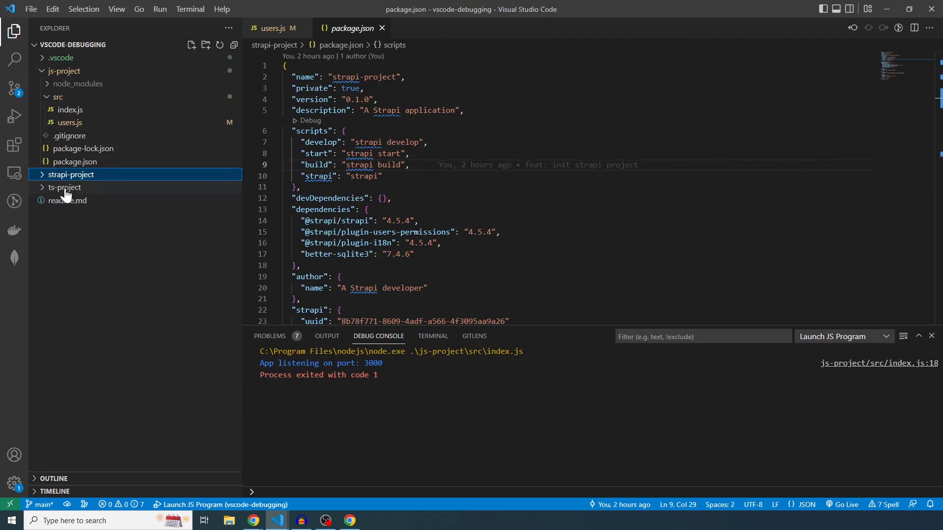
left_click(64, 187)
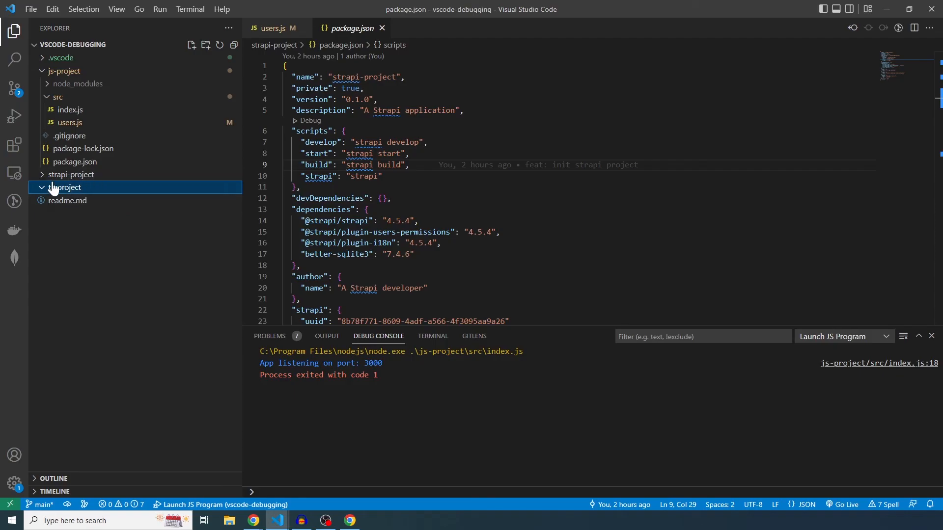